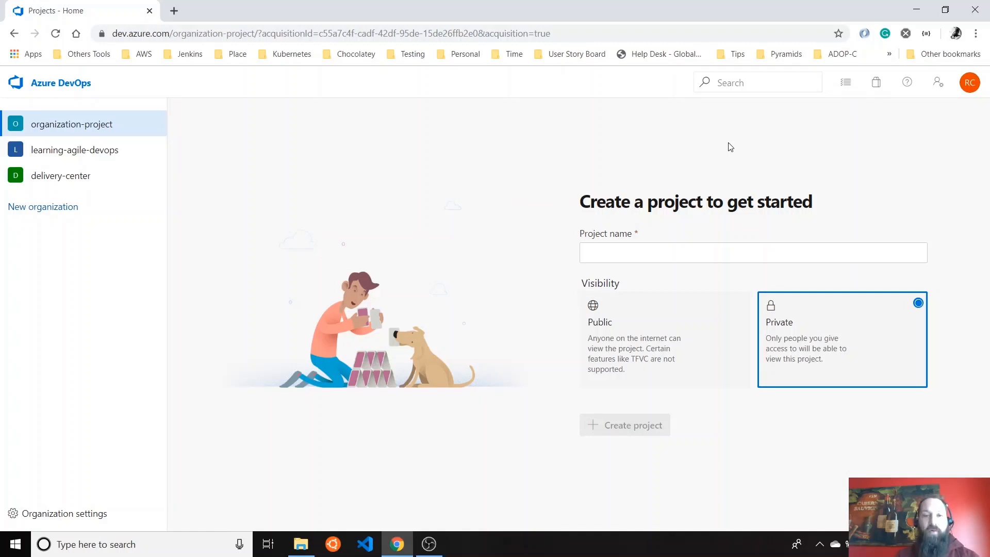
mouse_move(669, 228)
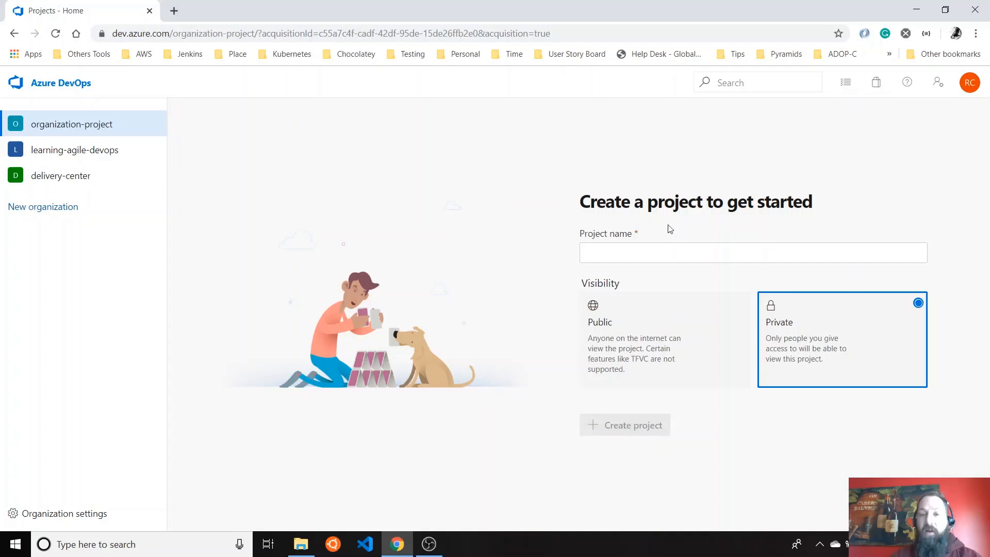
Step: Name the project Project-Overview-Learning, keep it Private, and create it
click(753, 252)
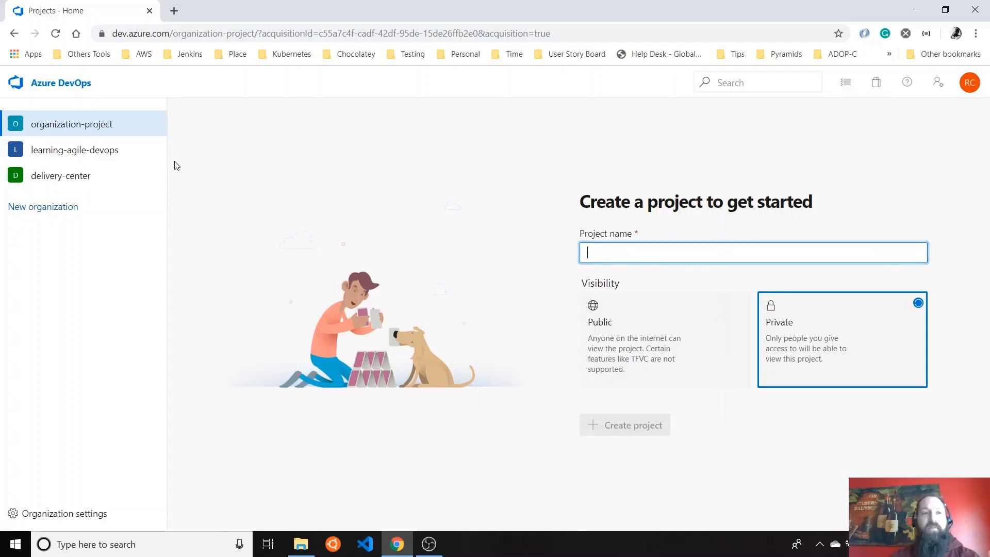
mouse_move(119, 124)
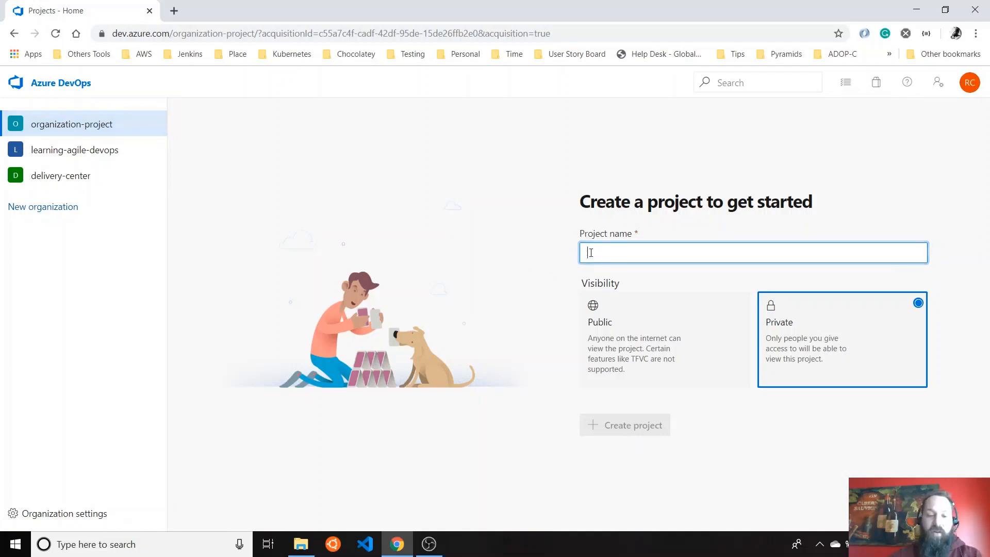
text(Project)
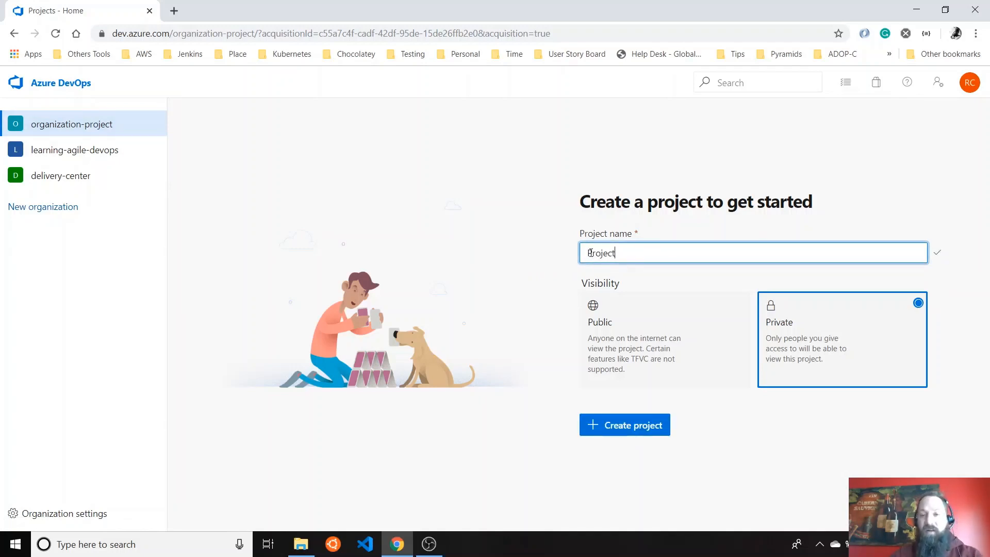
text(-Overview-Learning)
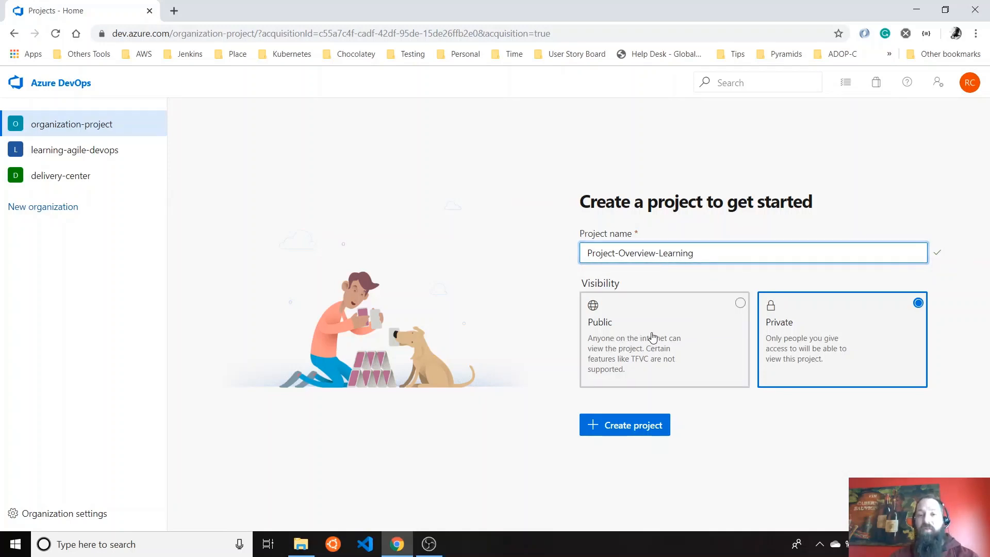
mouse_move(653, 350)
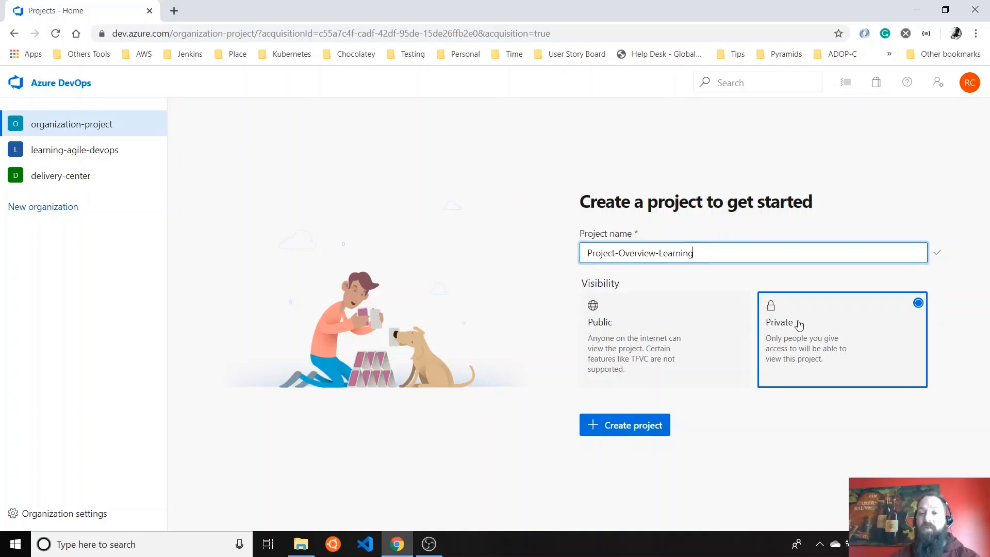
click(624, 424)
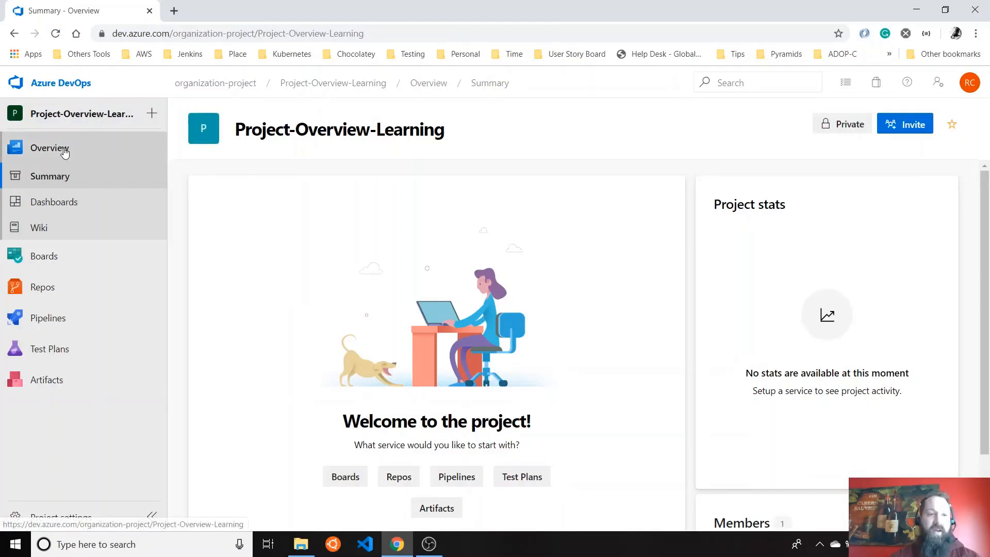
mouse_move(381, 203)
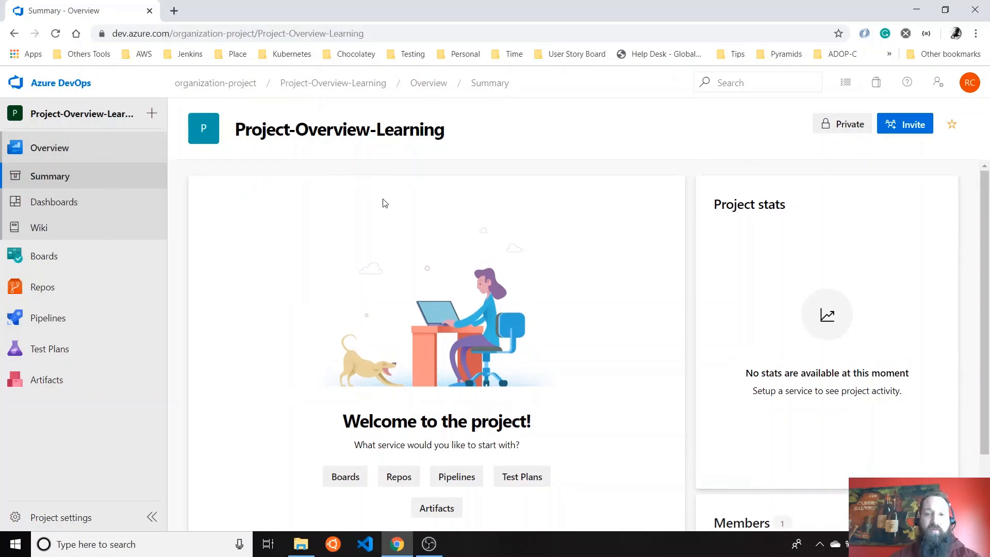
scroll(down, 3)
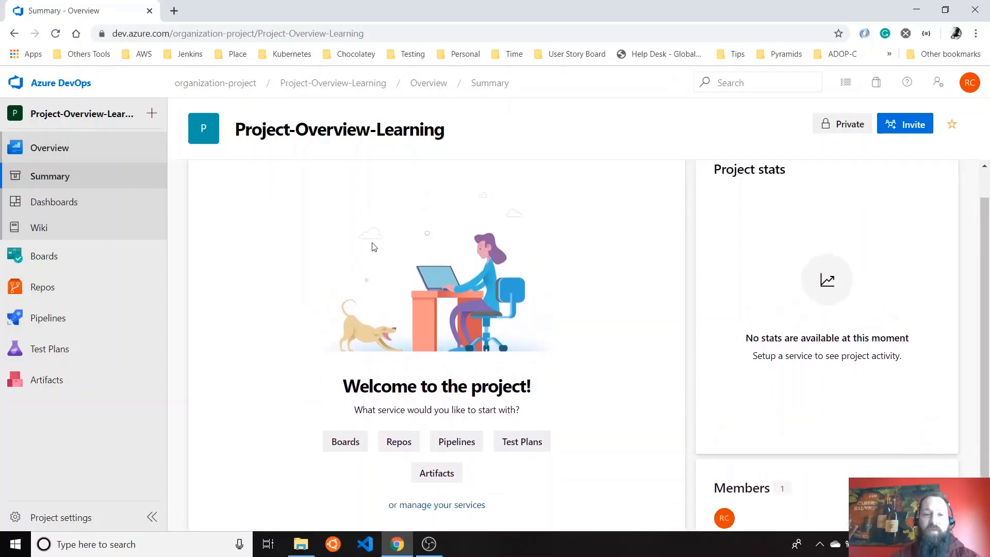
scroll(down, 3)
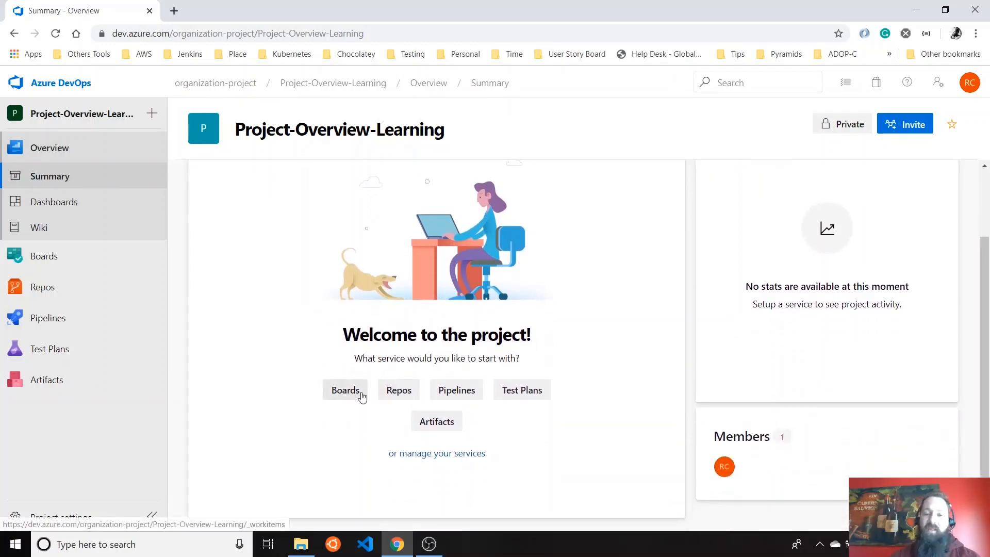
mouse_move(437, 421)
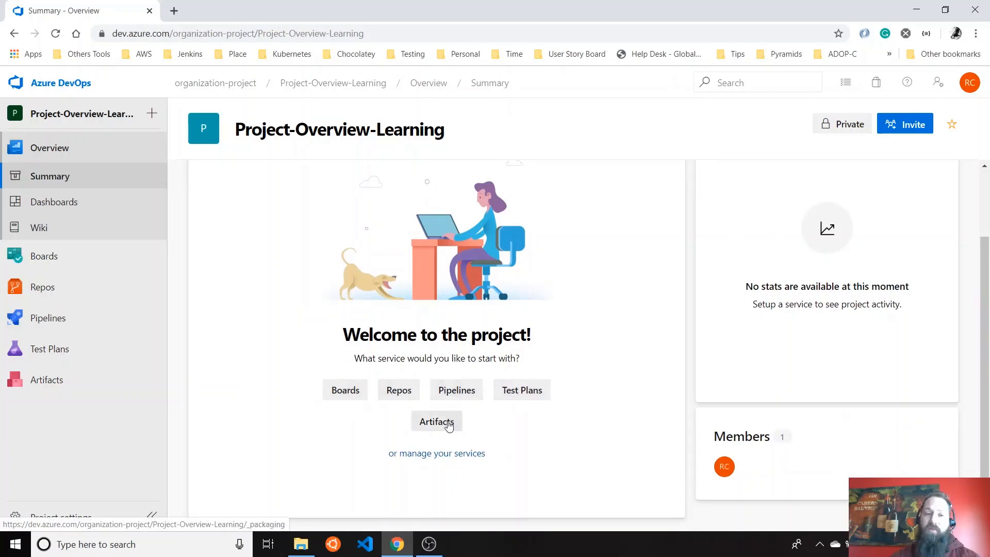
mouse_move(447, 440)
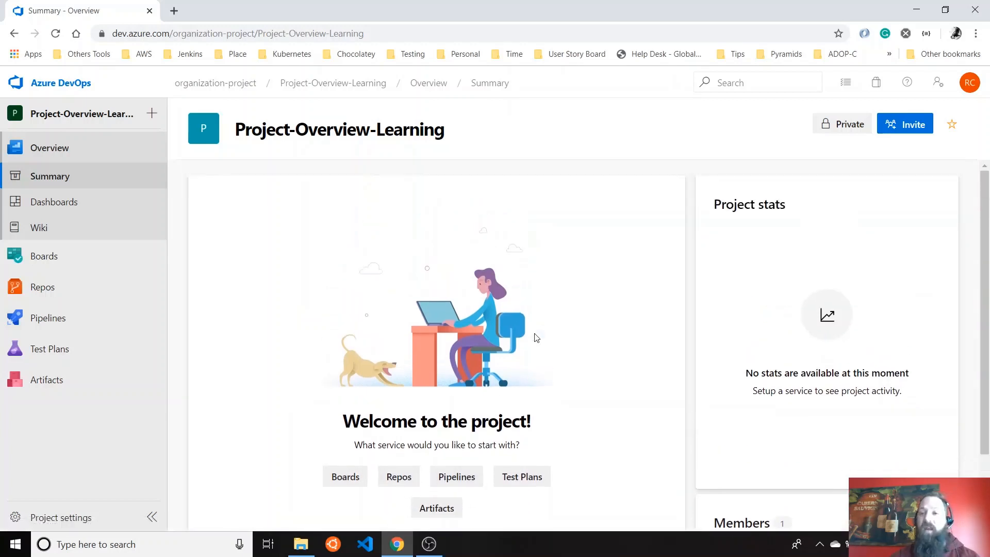
scroll(down, 3)
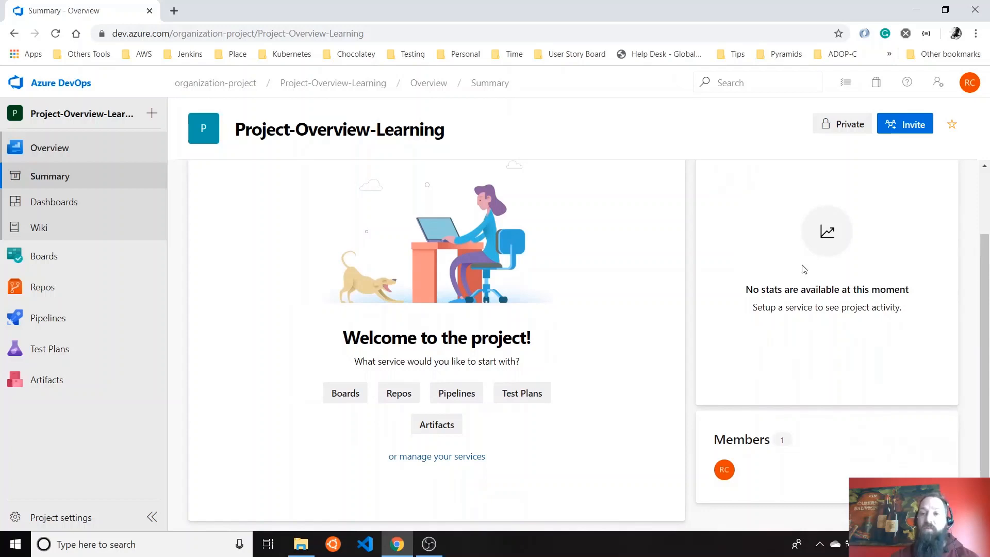
scroll(up, 3)
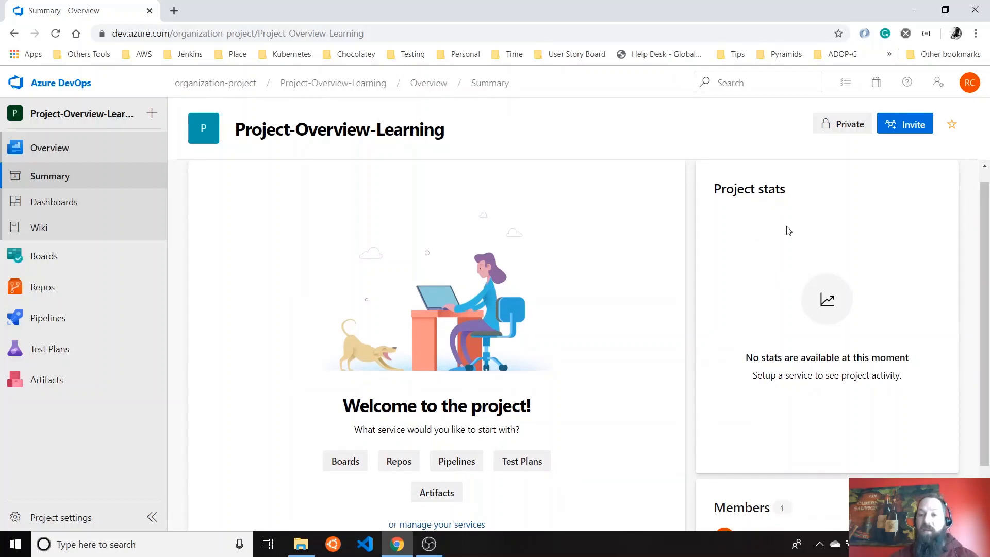
mouse_move(769, 285)
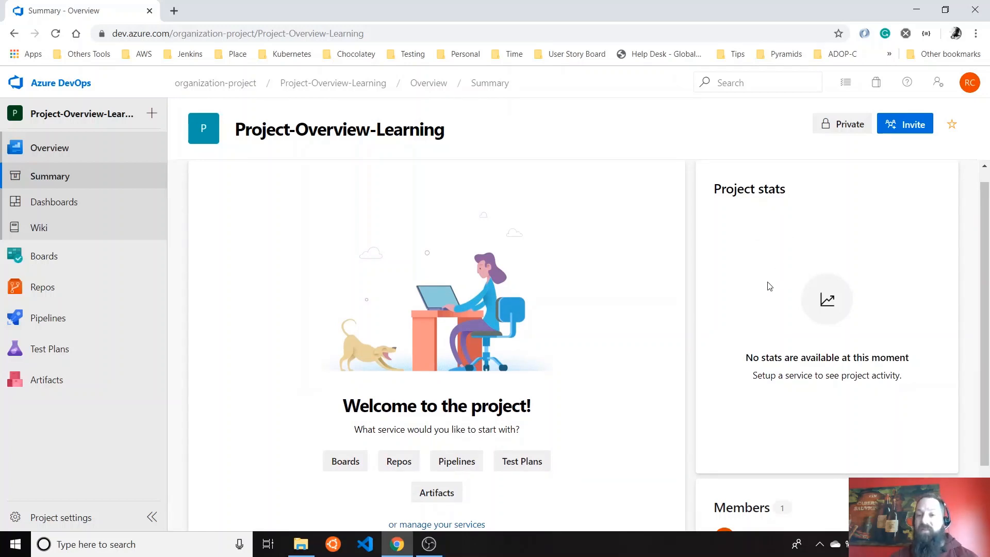
scroll(down, 3)
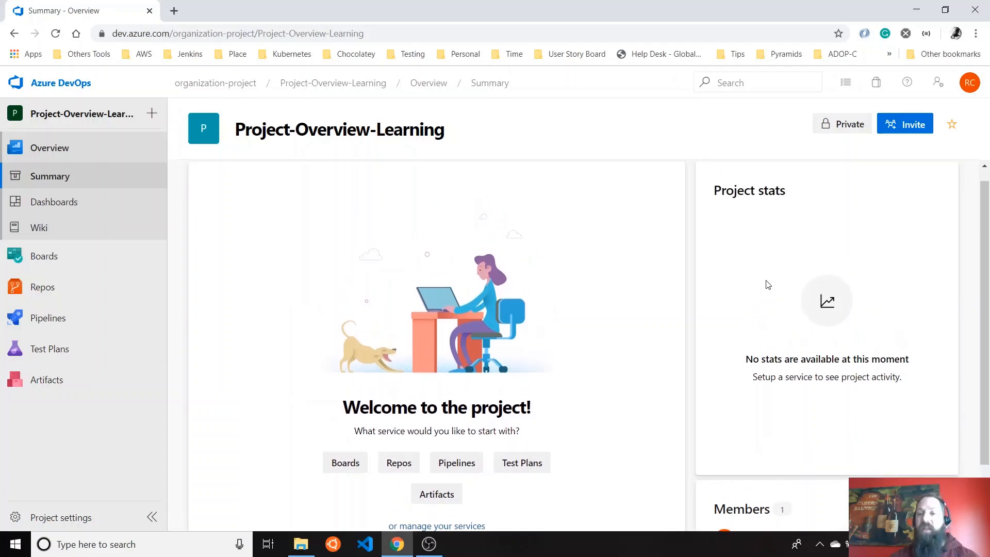
scroll(down, 3)
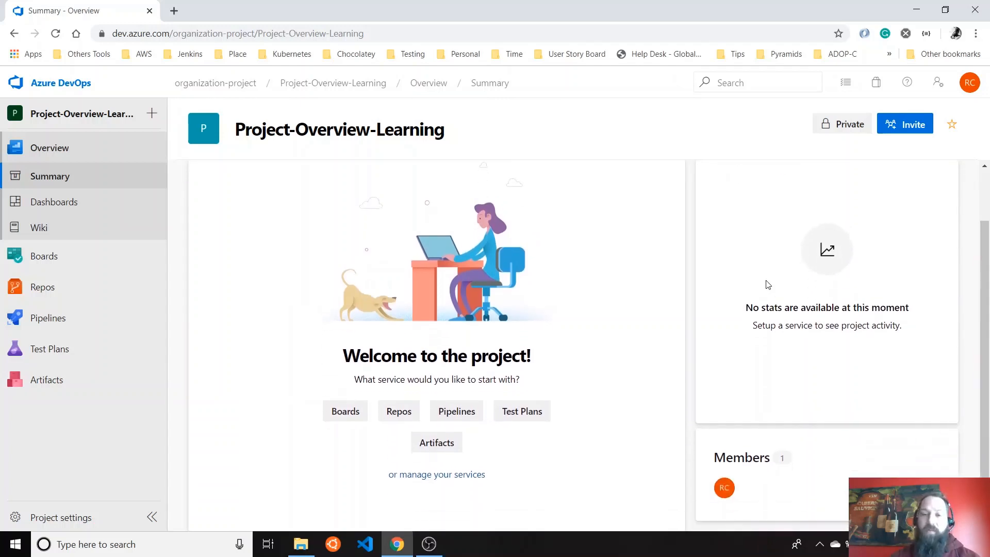
mouse_move(747, 472)
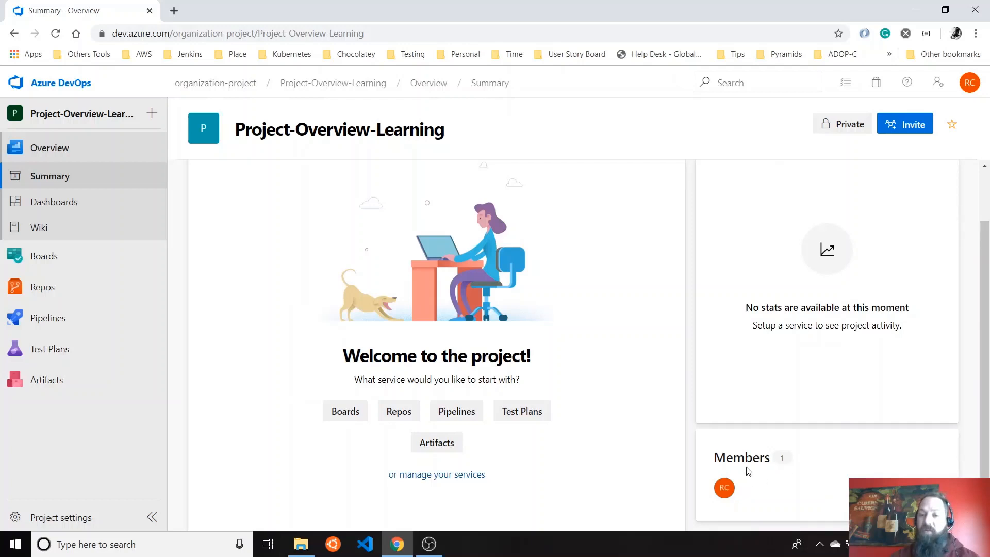
mouse_move(411, 250)
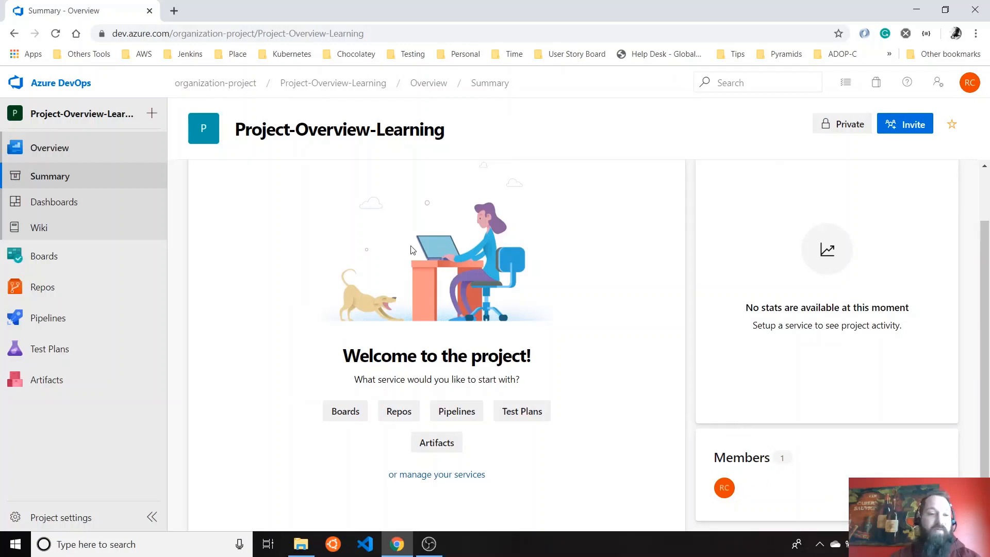
mouse_move(61, 184)
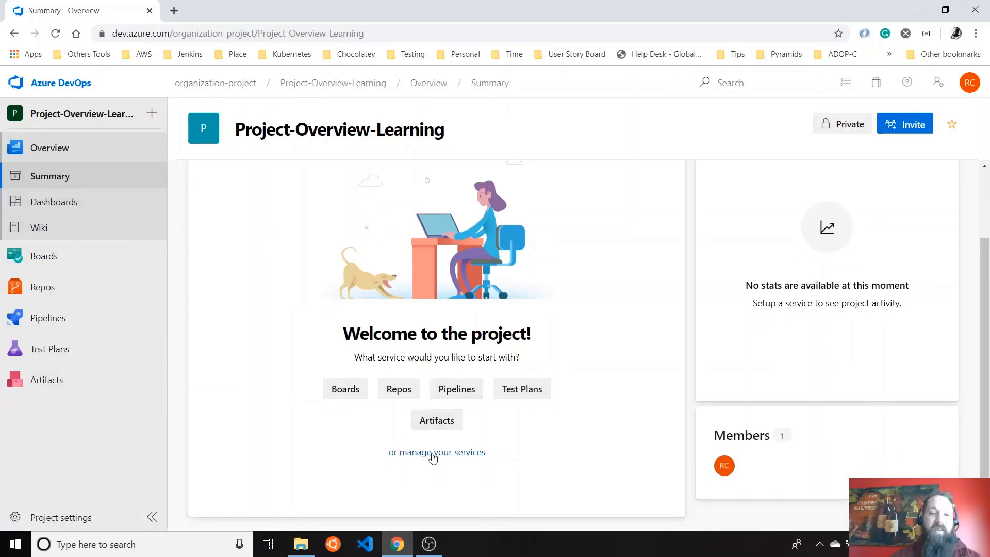
mouse_move(392, 314)
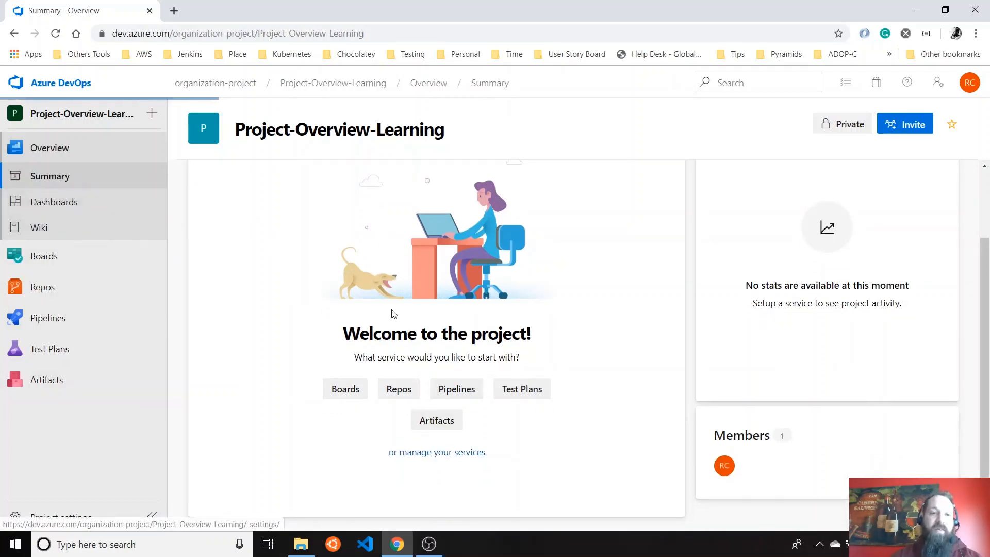
mouse_move(334, 285)
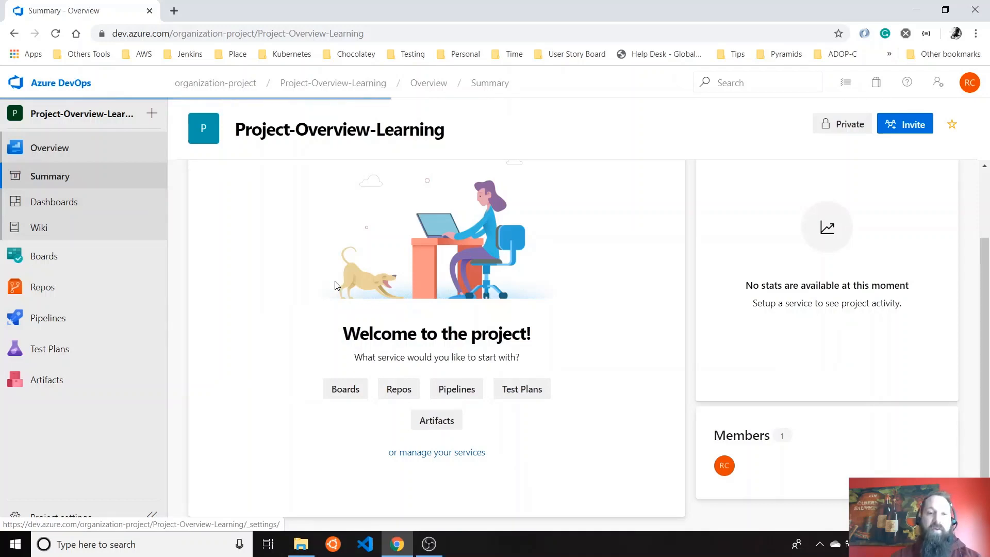
Step: Go into Project Settings and show the Overview details under General
click(55, 515)
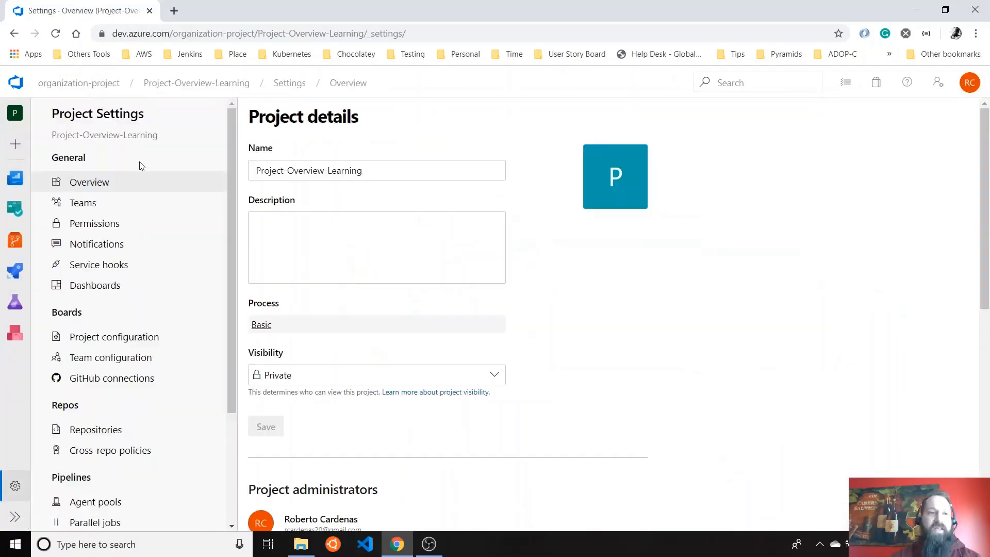
scroll(down, 3)
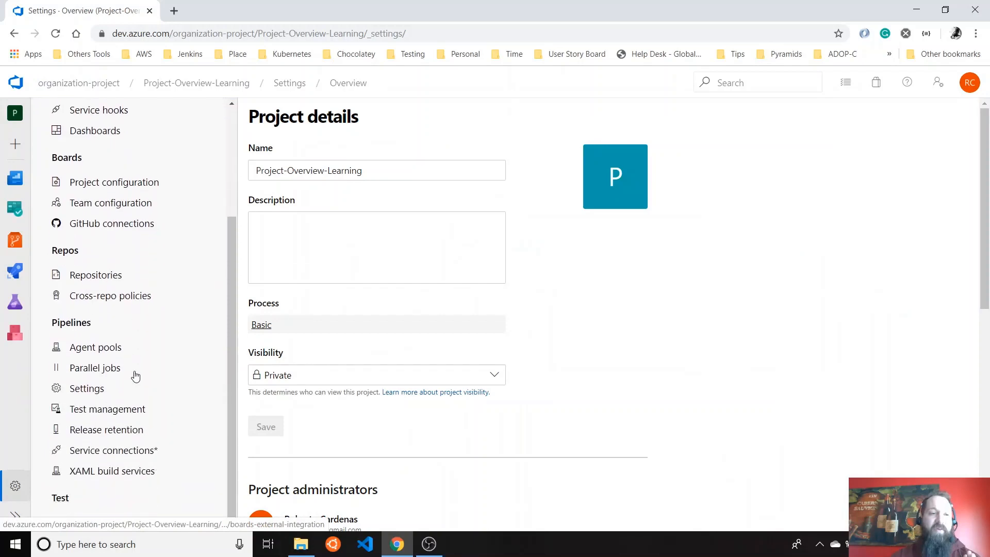
scroll(up, 3)
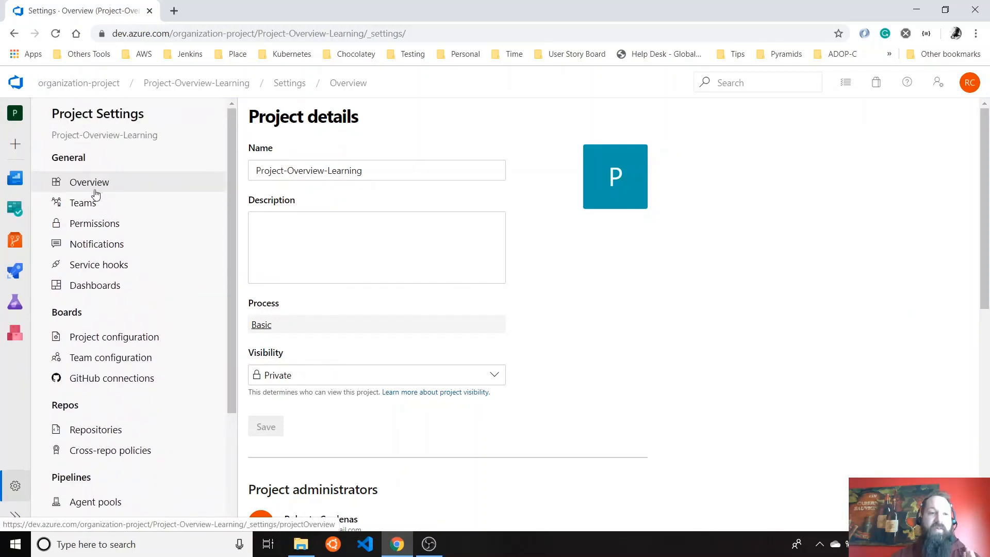
mouse_move(151, 188)
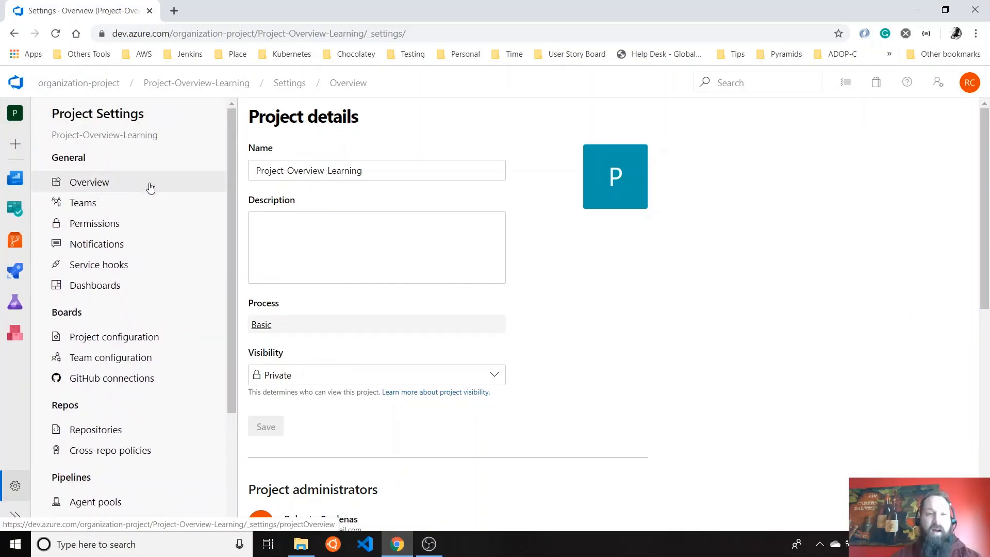
click(376, 170)
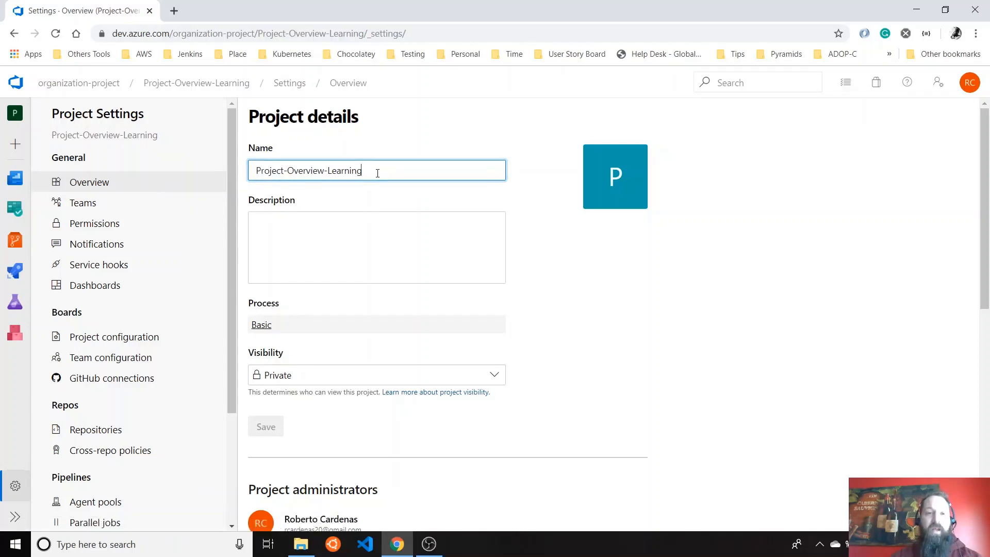
Step: Append -Beta to the project name and enter the description "Short description of the project"
text(-)
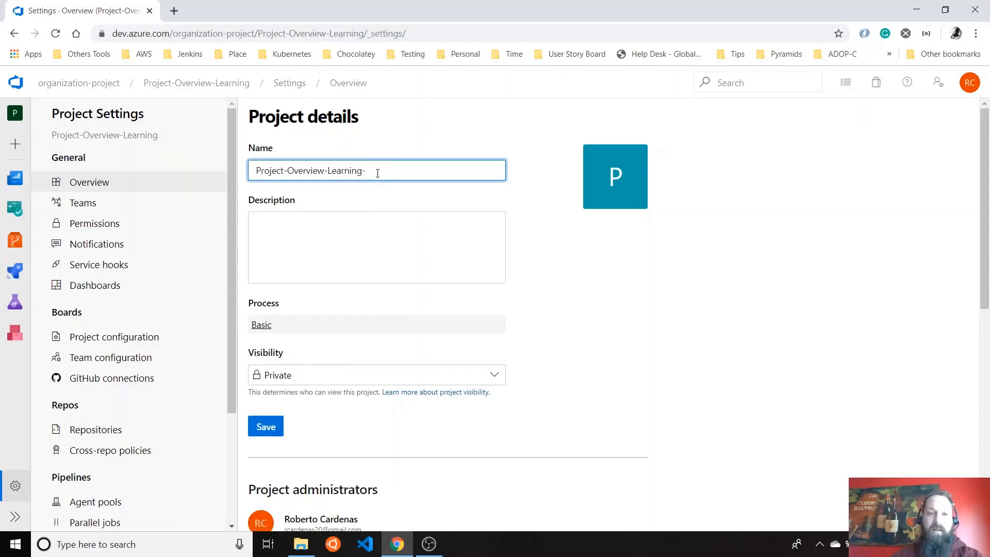
text(Beta)
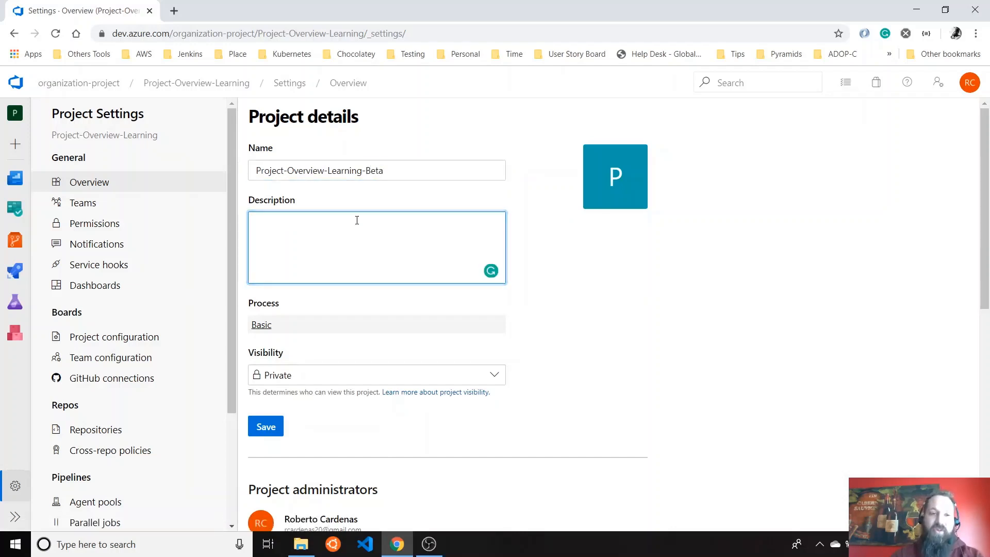
text(Short d)
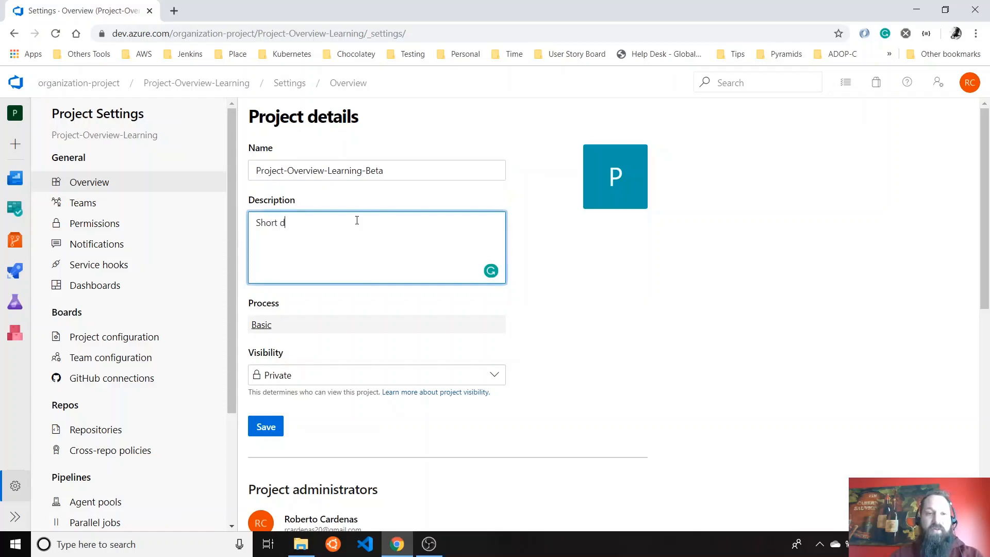
text(escription of)
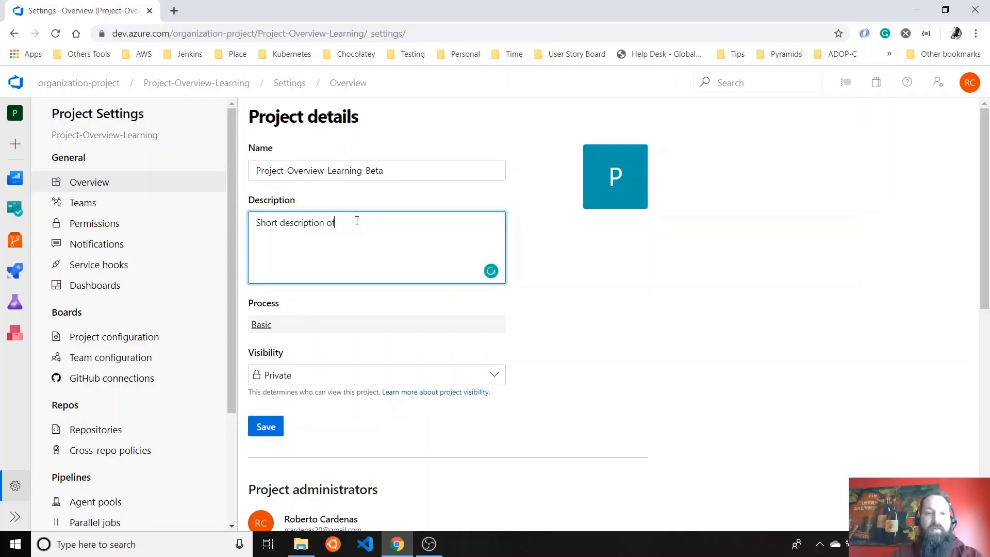
text(the project)
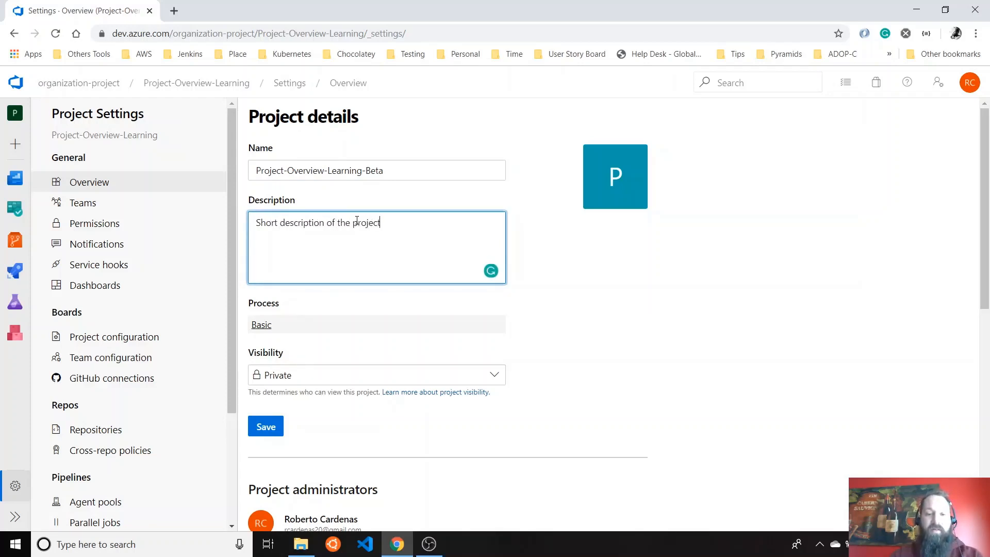
mouse_move(319, 312)
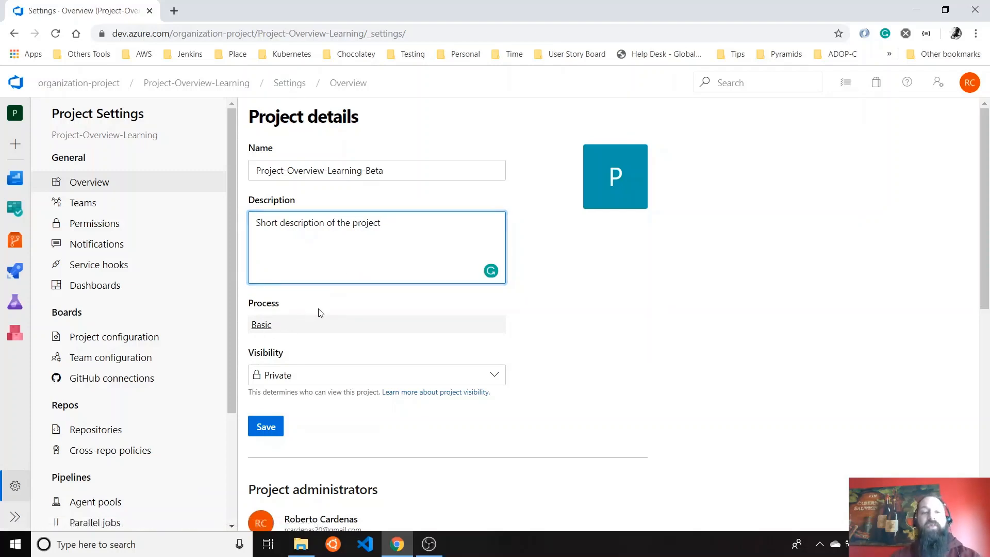
scroll(down, 3)
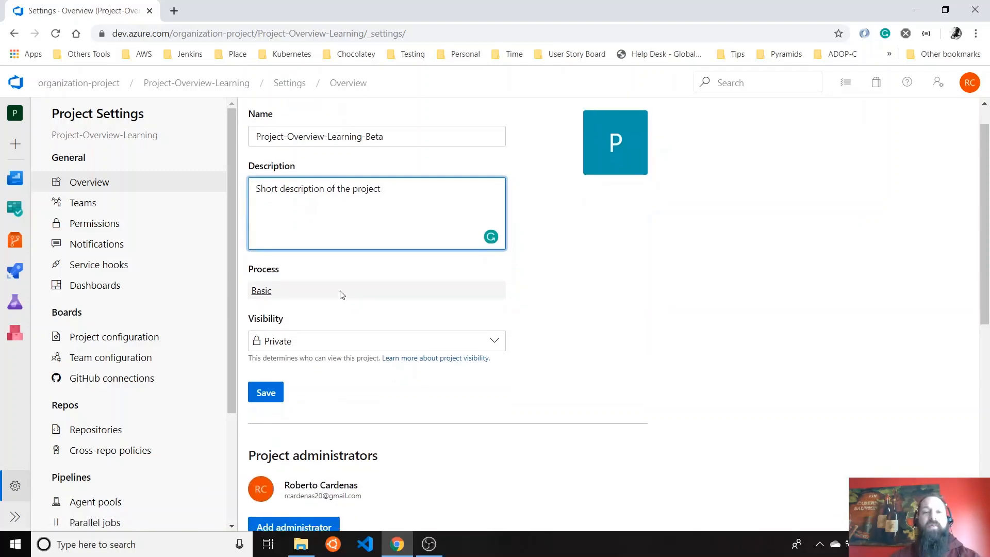
scroll(up, 3)
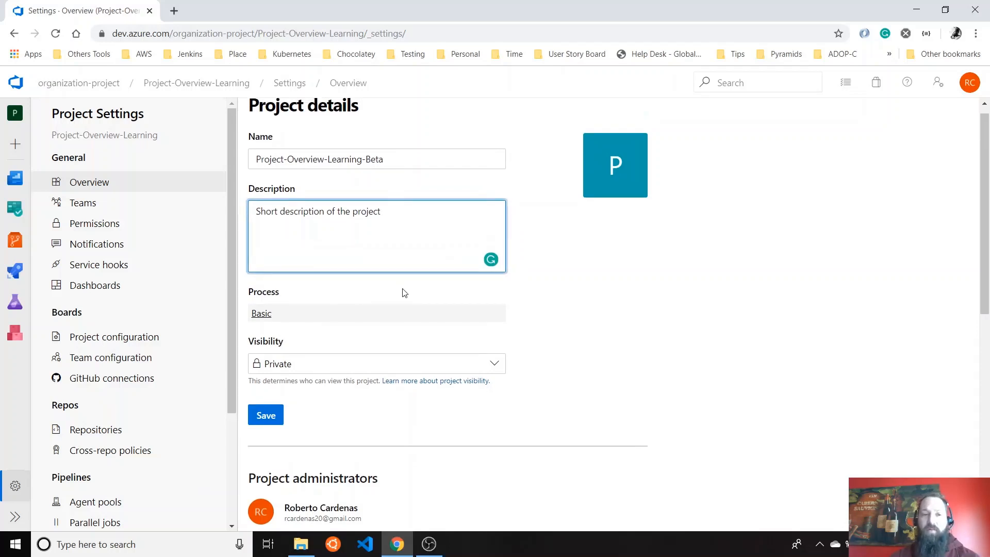
click(380, 210)
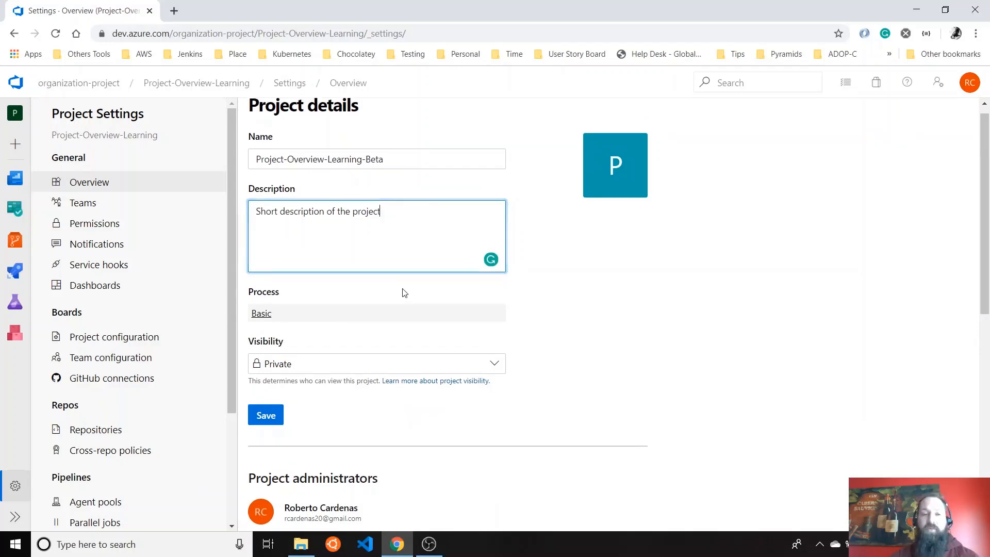
mouse_move(387, 295)
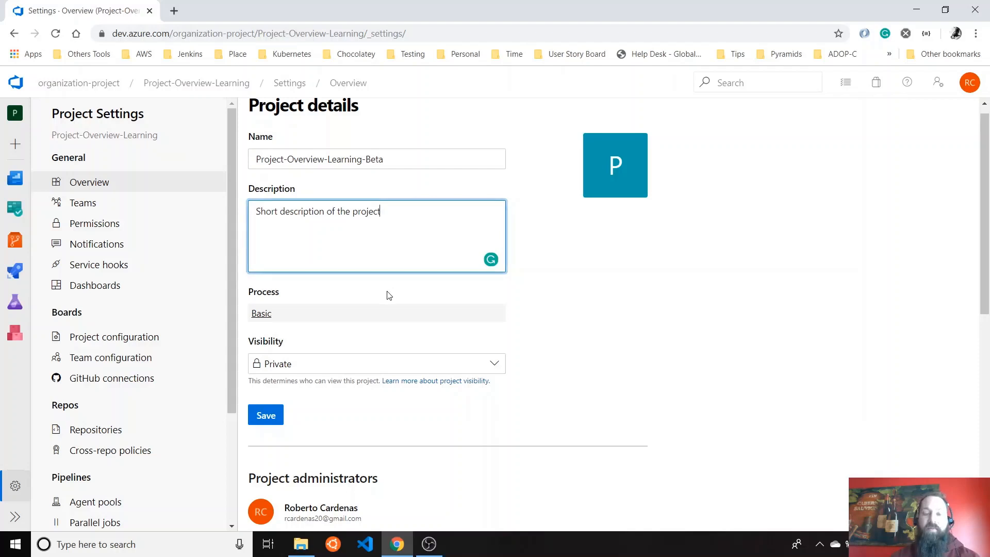
click(261, 313)
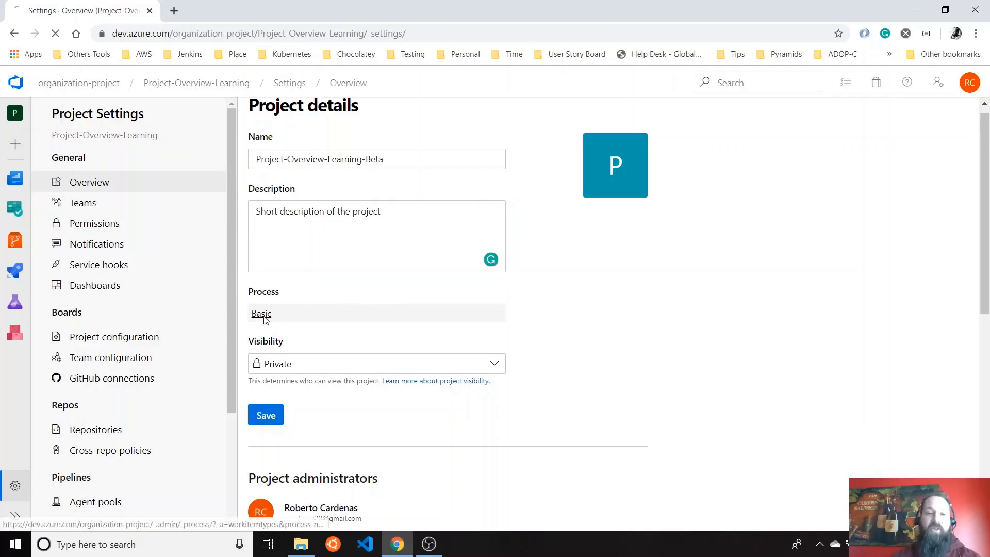
Step: View the Basic process's work item types, then go back to All processes
click(261, 313)
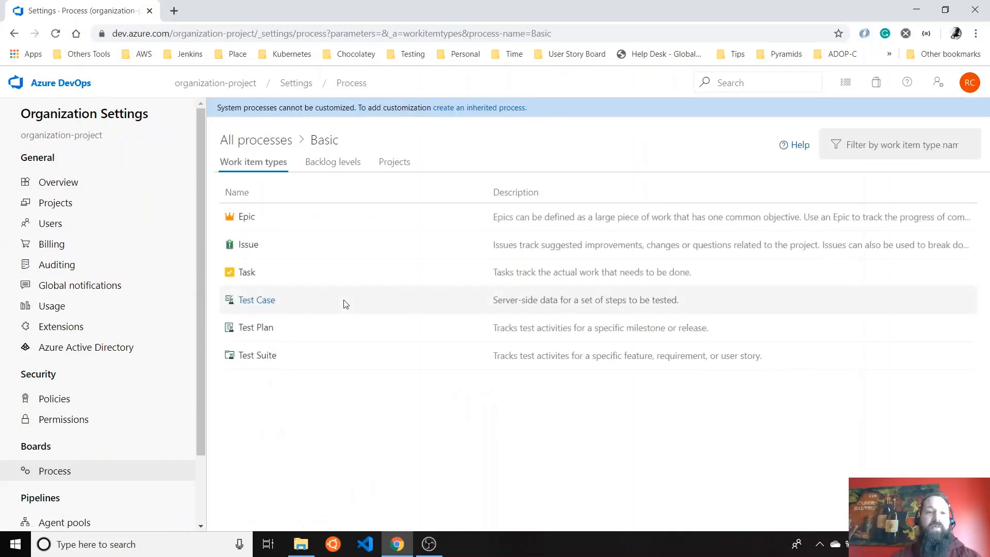
mouse_move(261, 192)
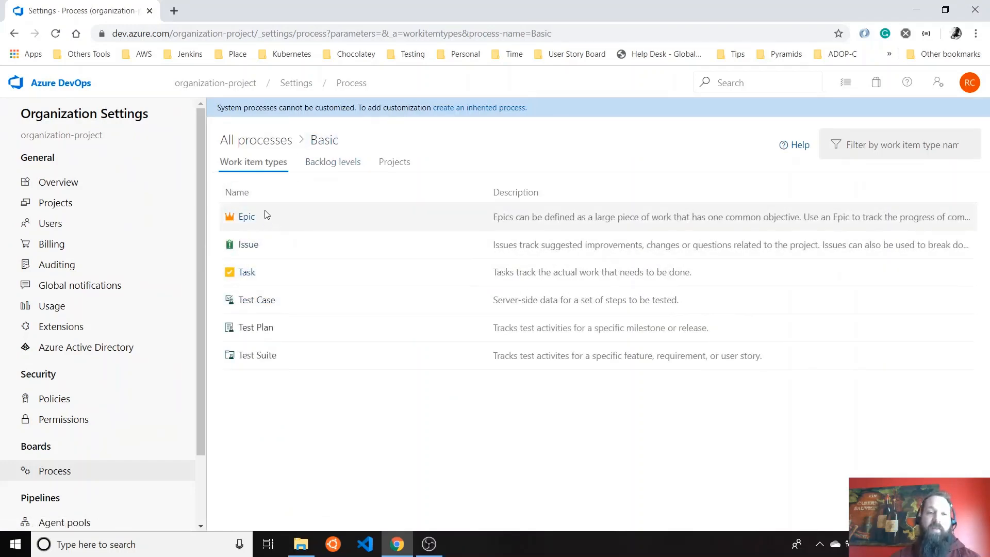
mouse_move(262, 249)
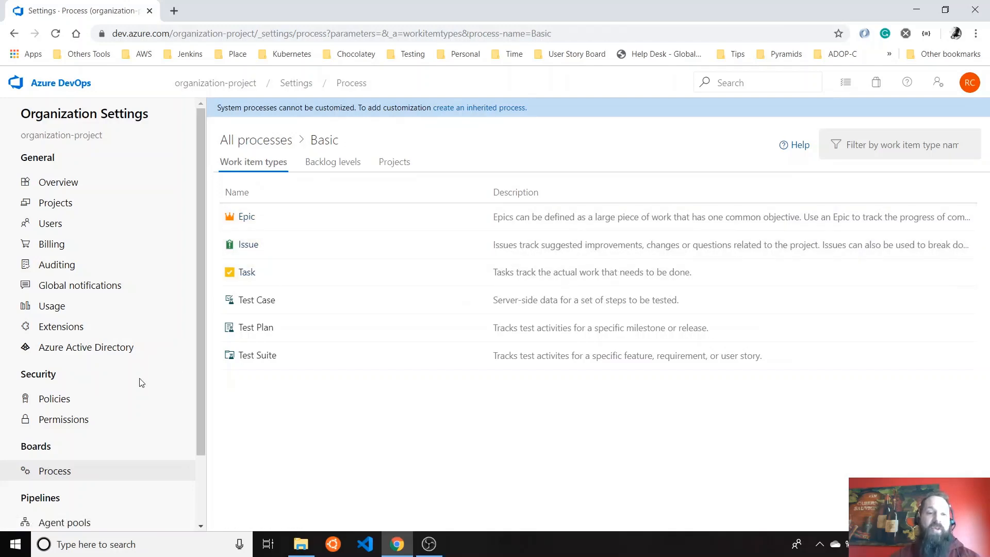
click(255, 139)
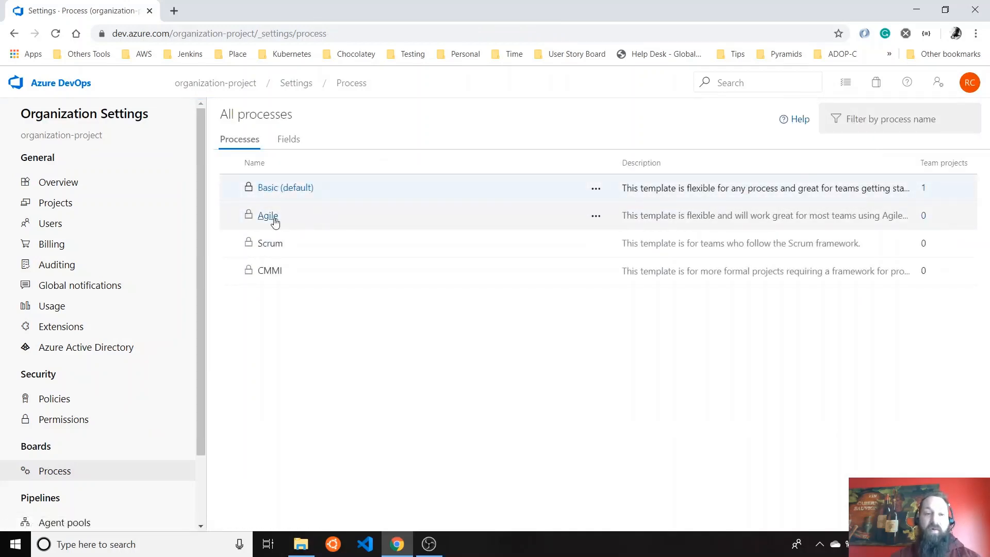
mouse_move(270, 276)
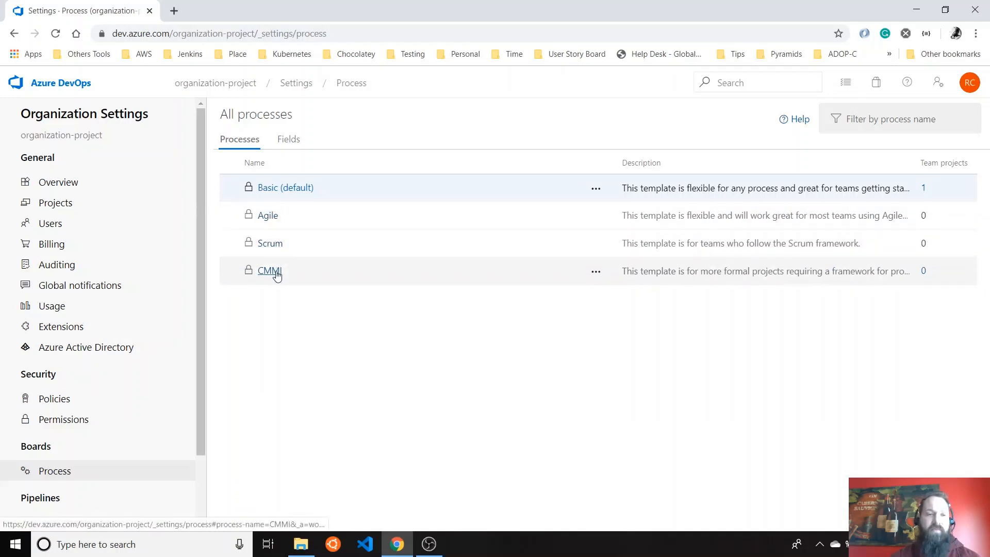
mouse_move(592, 216)
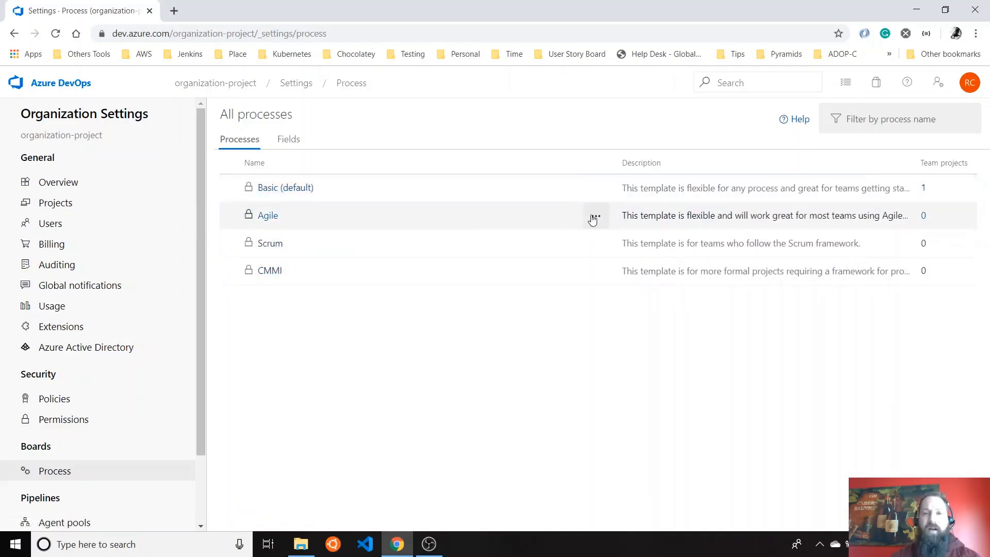
mouse_move(278, 214)
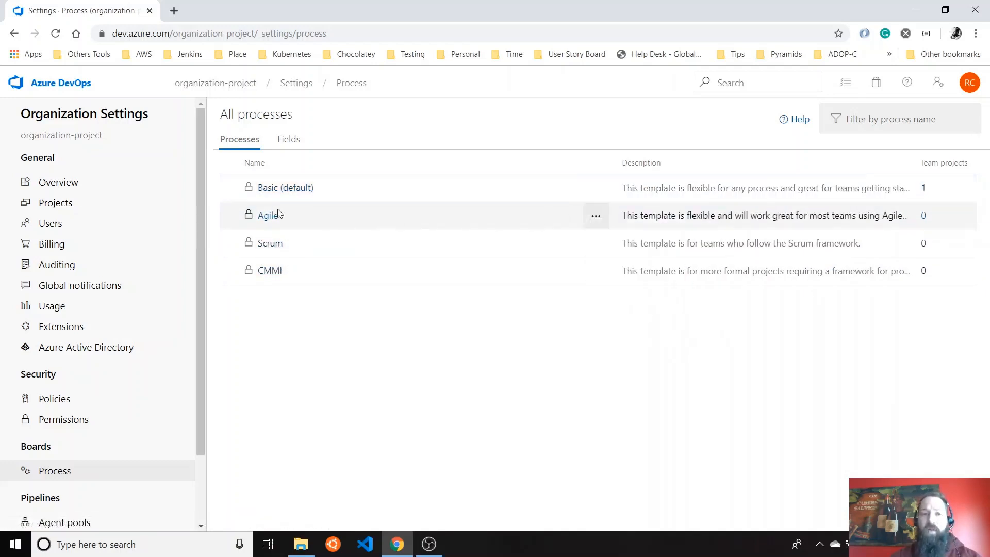
Step: In the Agile process, check its projects and work item types, then scroll through its backlog levels
click(268, 214)
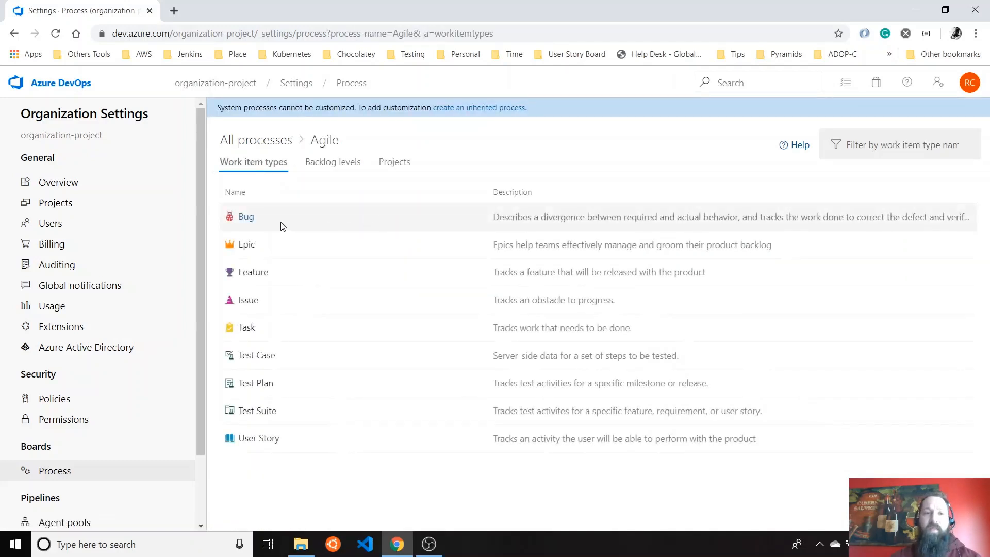
mouse_move(271, 226)
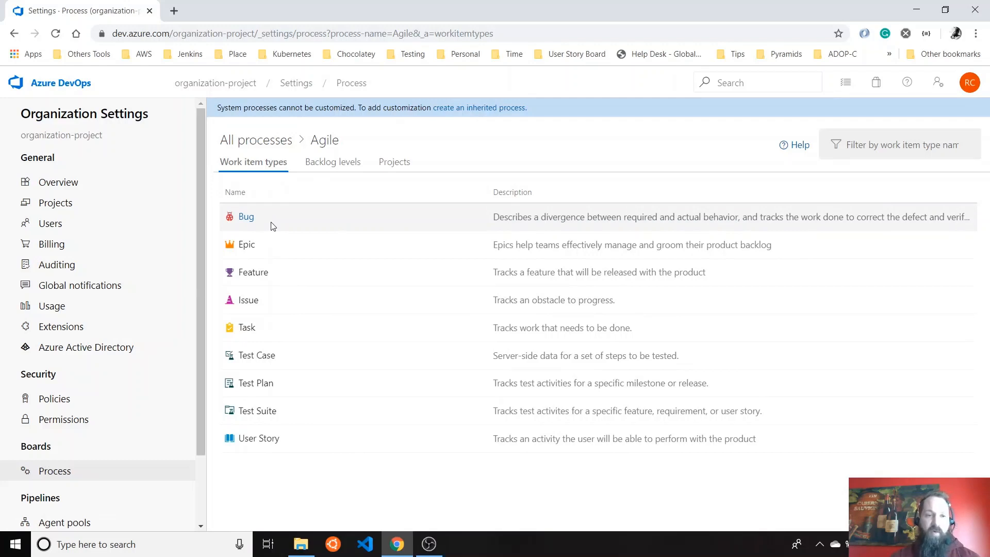
mouse_move(286, 336)
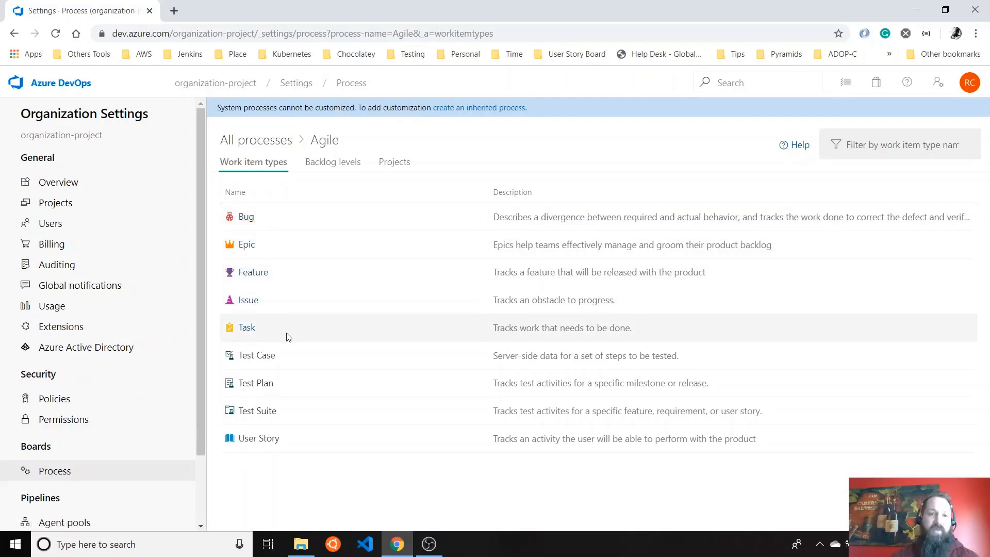
click(392, 162)
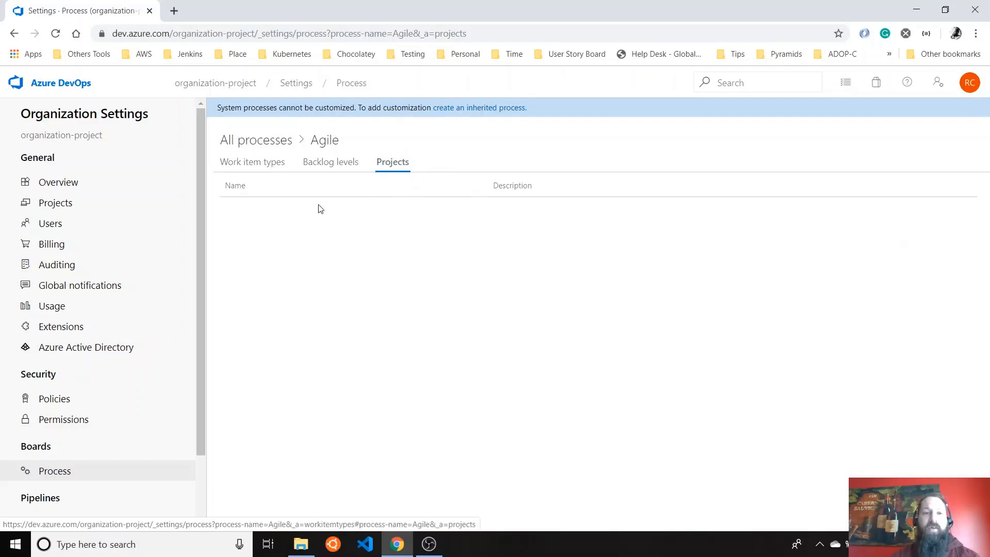
click(251, 162)
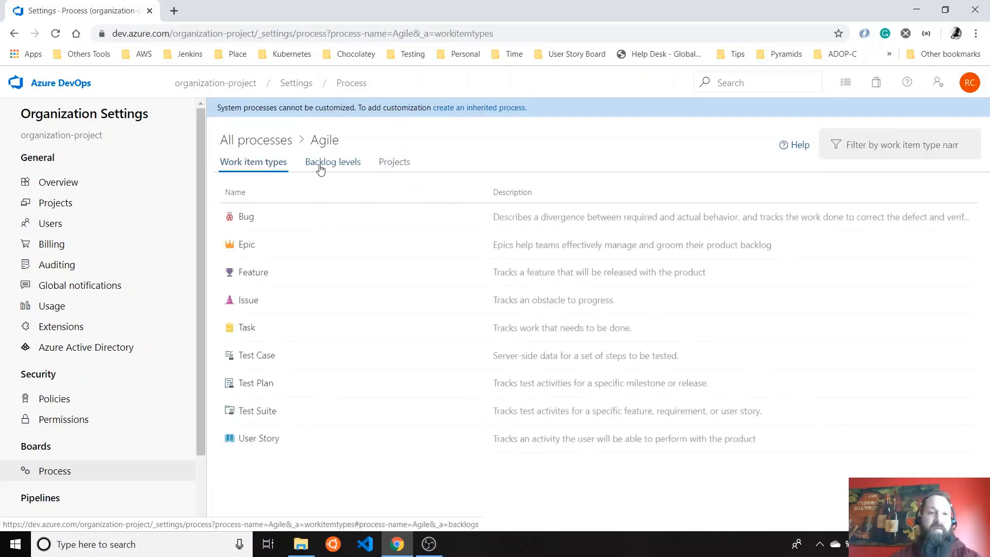
click(331, 162)
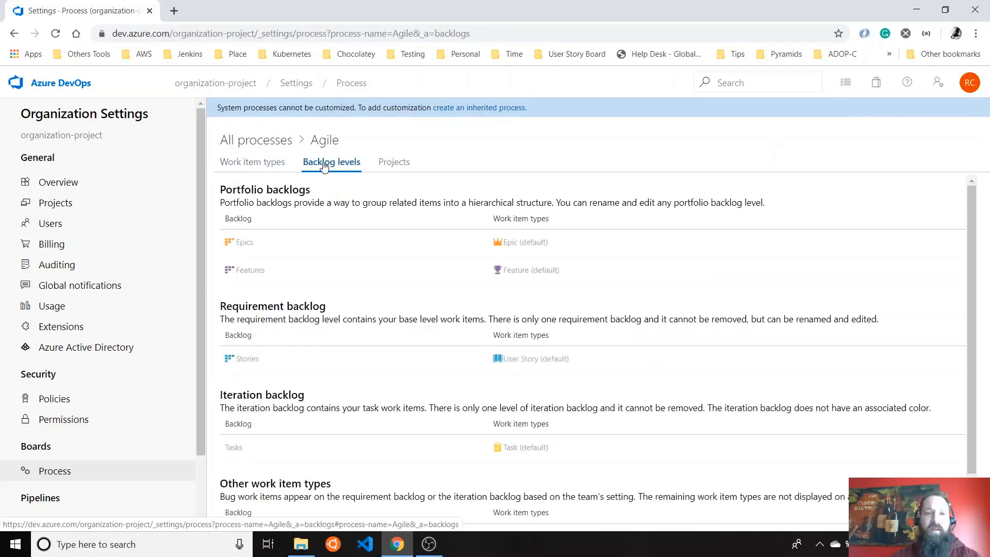
scroll(down, 3)
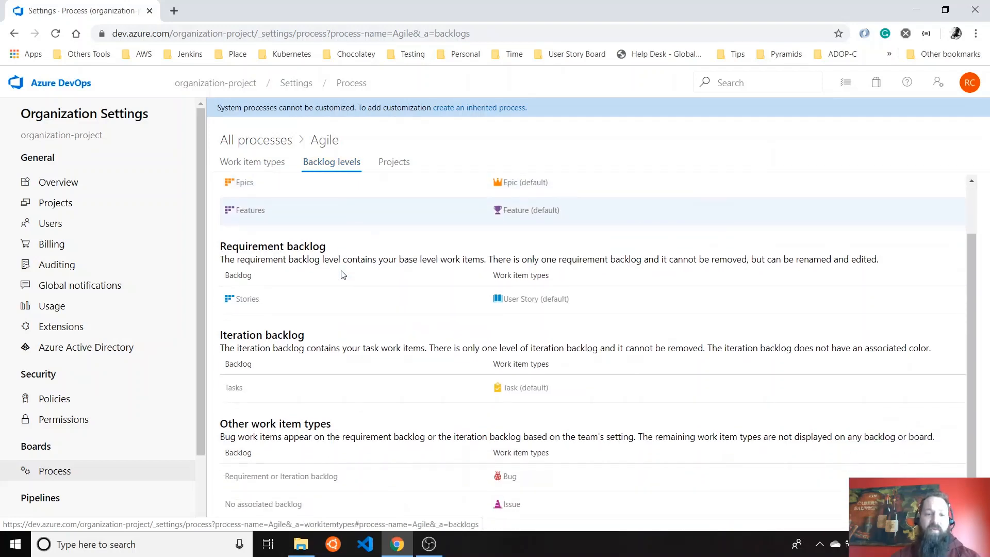
scroll(up, 3)
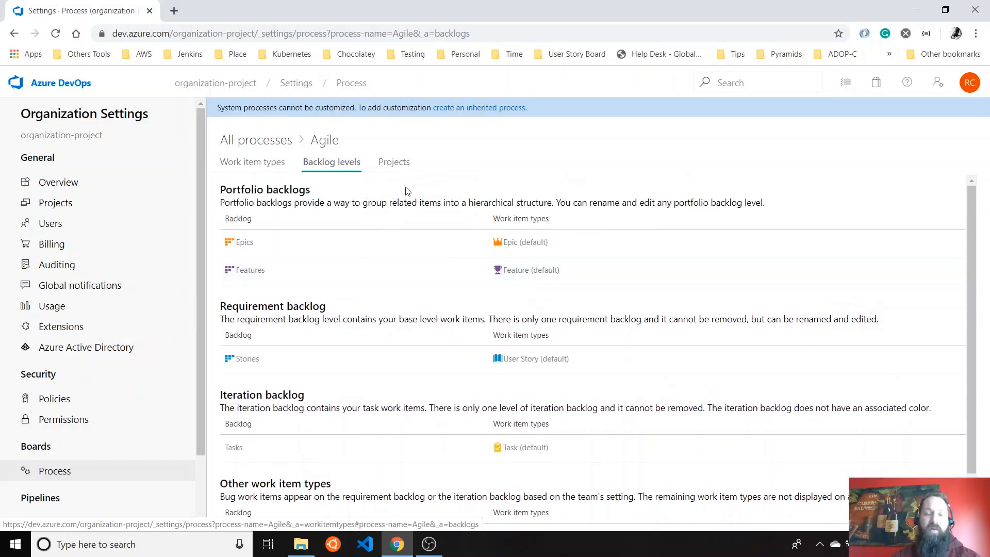
scroll(down, 3)
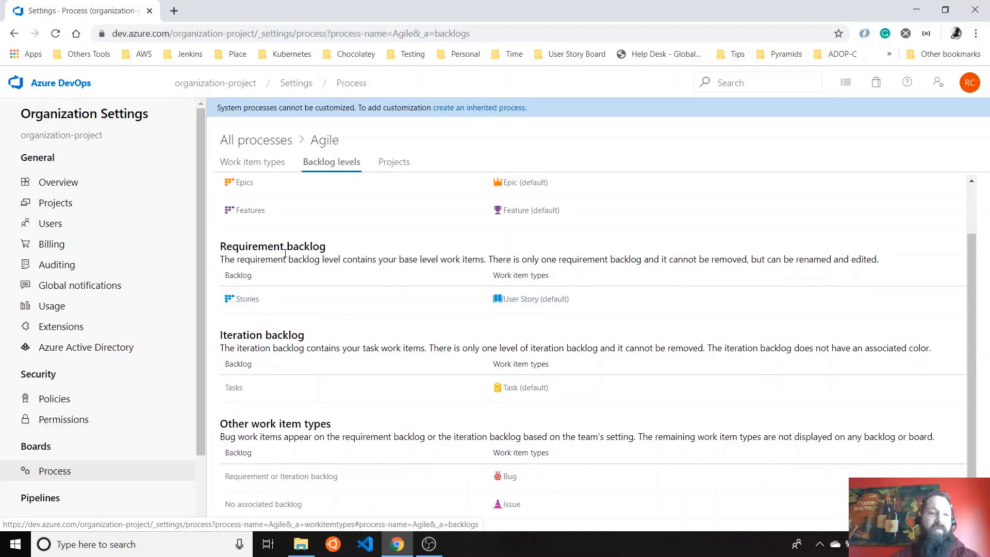
mouse_move(214, 83)
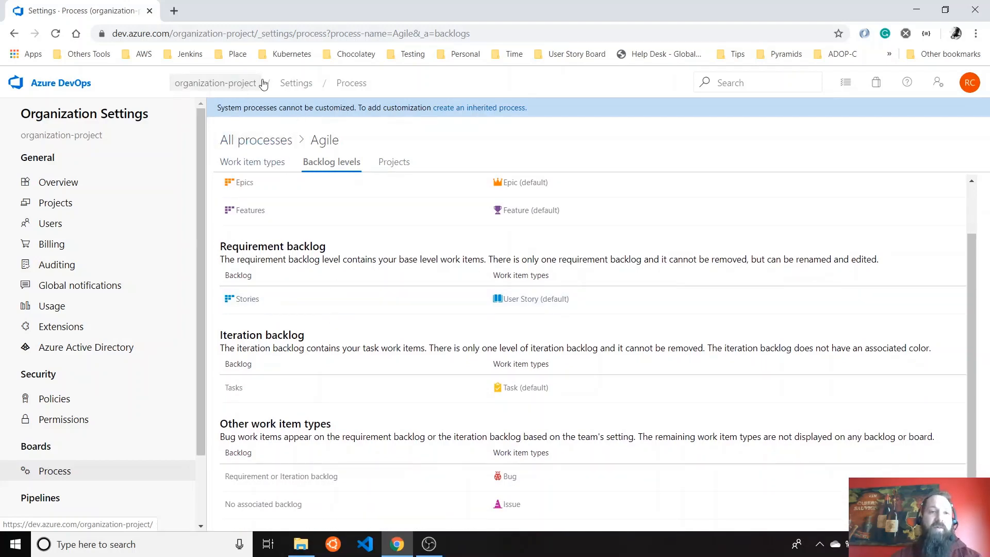
Step: Return to the organization, enter Project-Overview-Learning and bring up its project settings
click(214, 82)
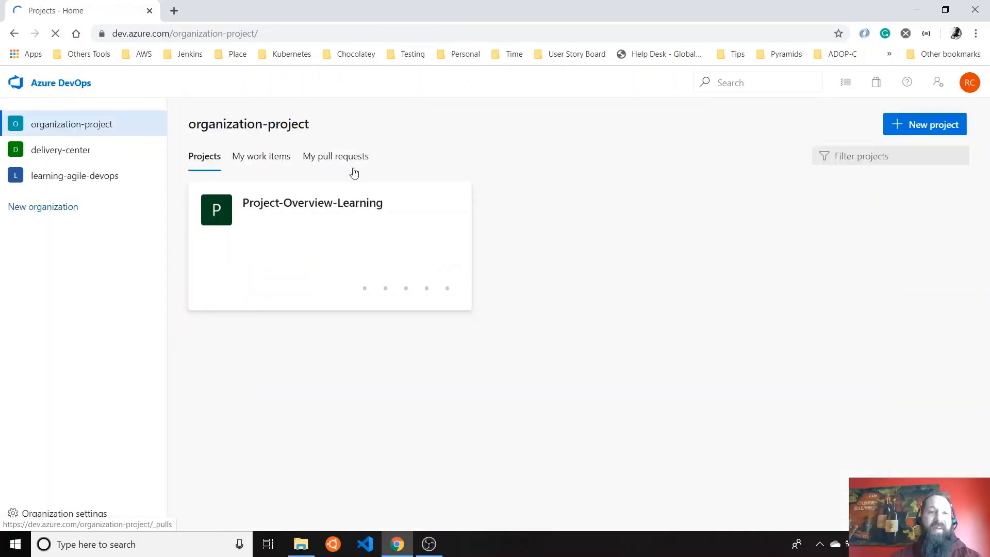
click(312, 203)
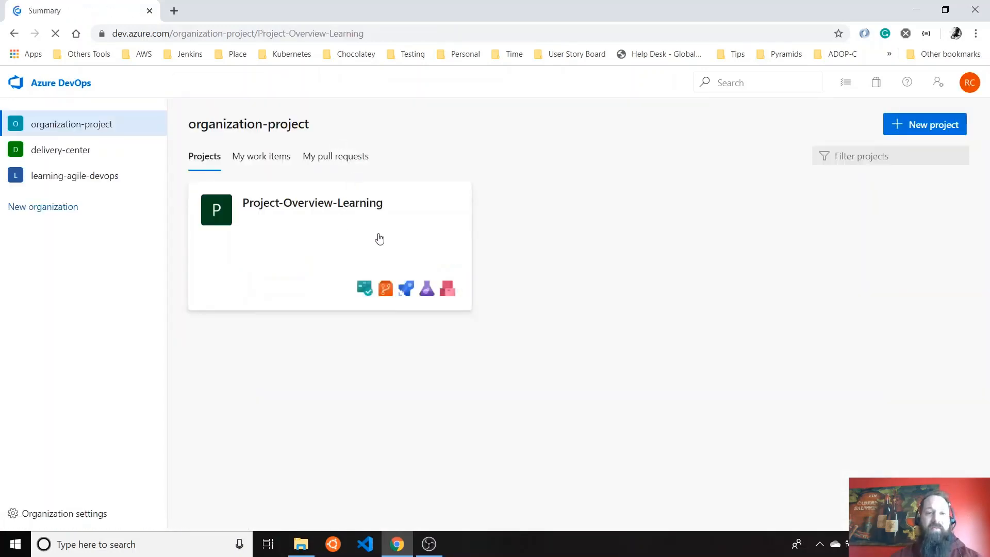
click(311, 203)
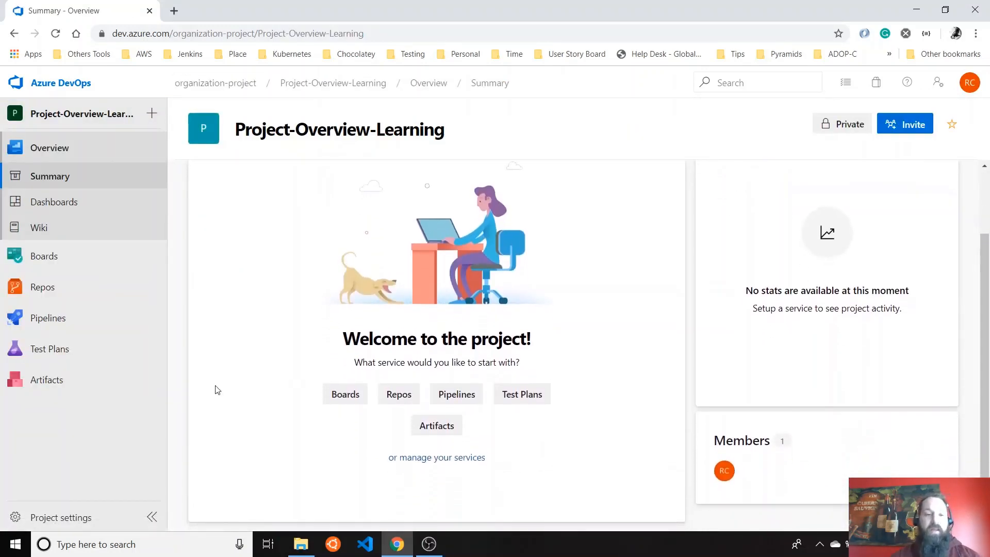
click(60, 516)
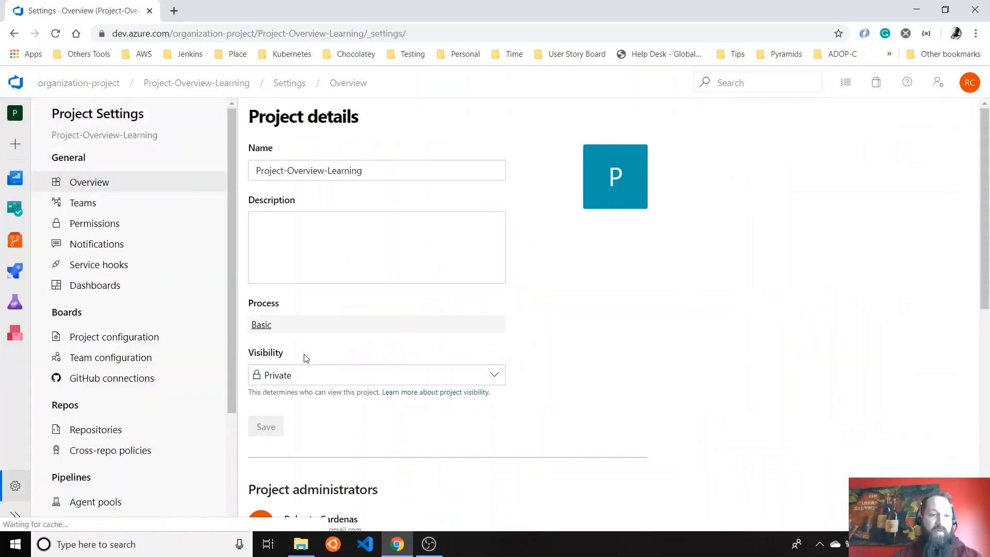
scroll(down, 3)
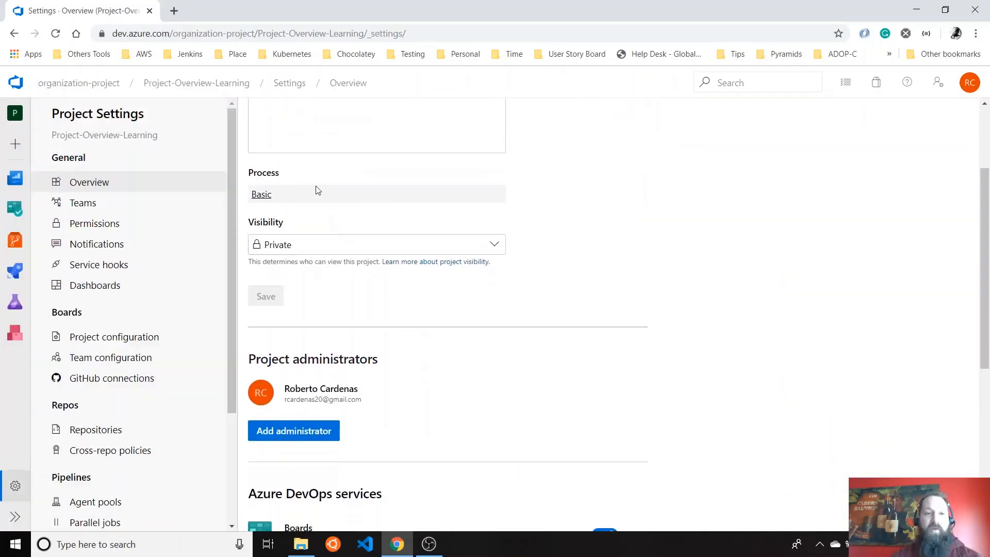
click(376, 244)
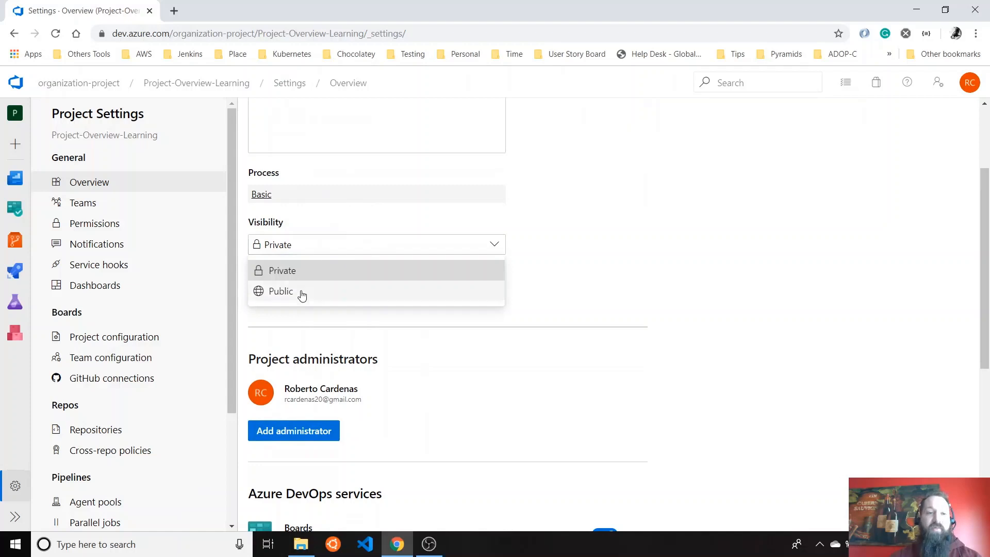
click(280, 291)
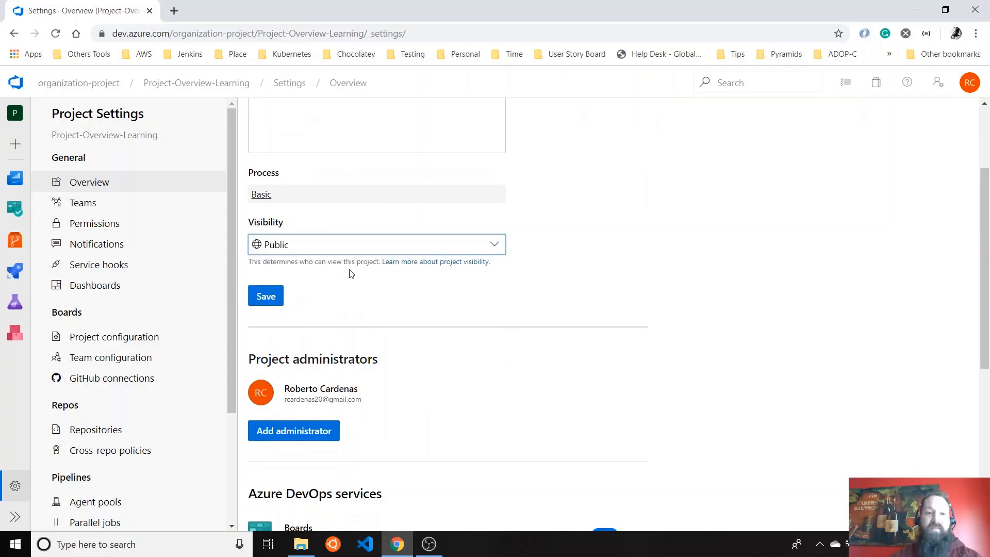
click(265, 296)
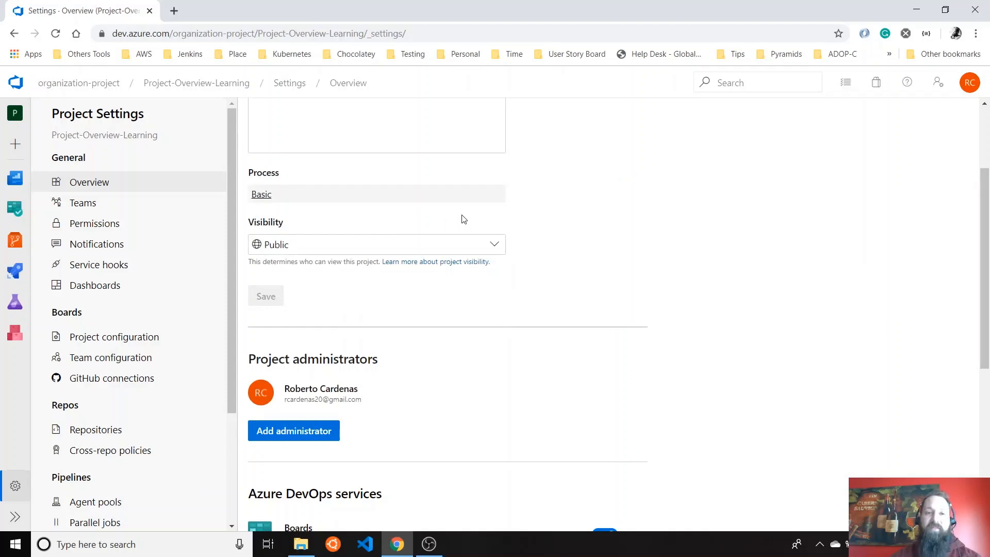
click(375, 244)
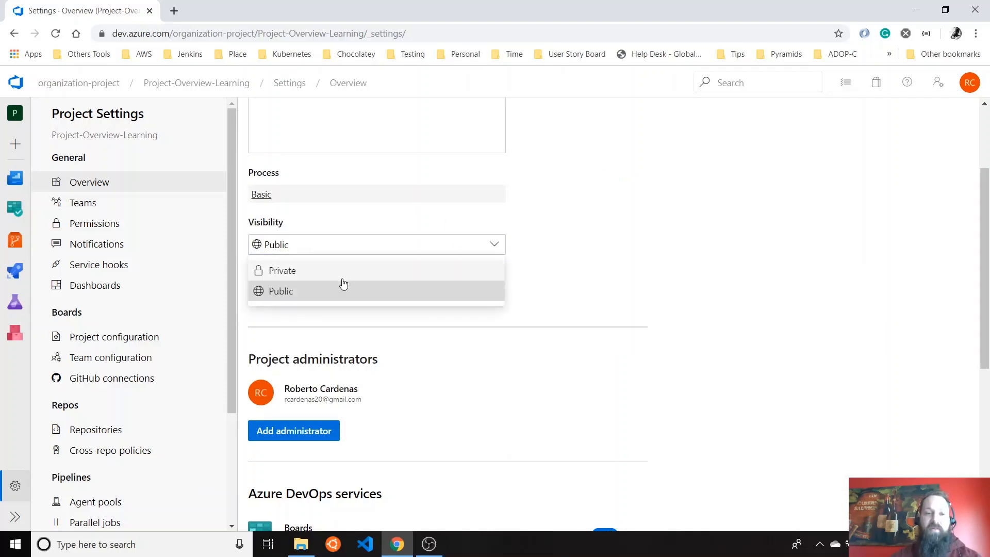
click(281, 270)
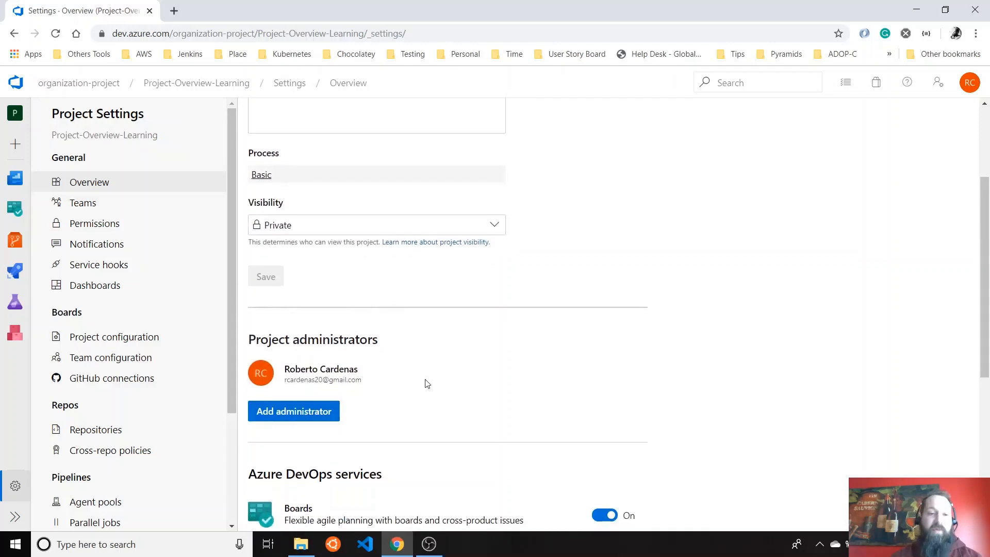
scroll(down, 3)
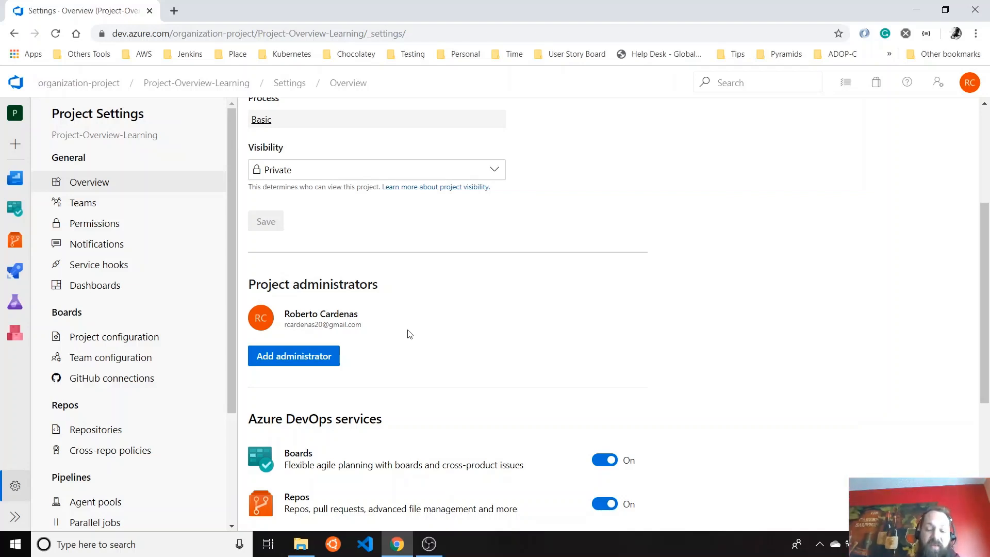
scroll(down, 3)
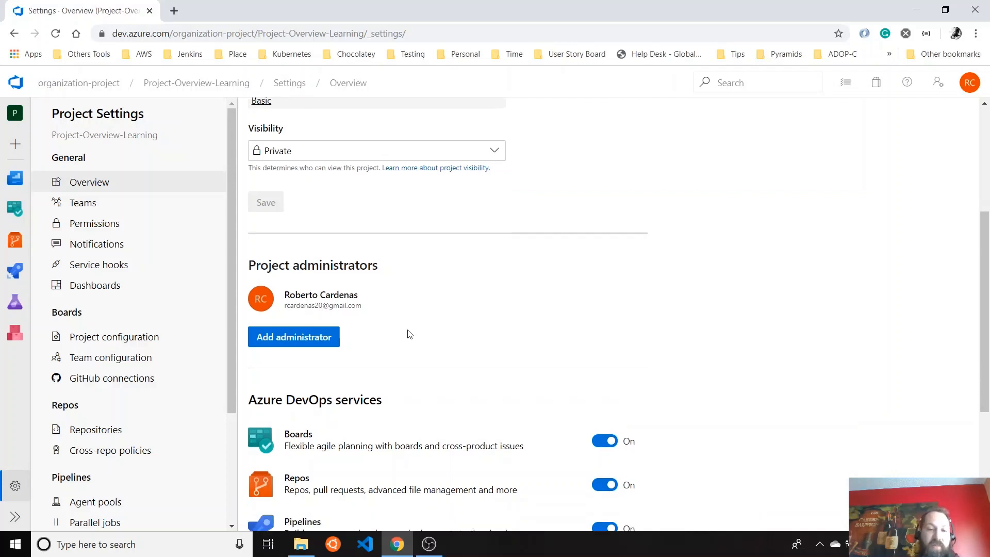
scroll(down, 3)
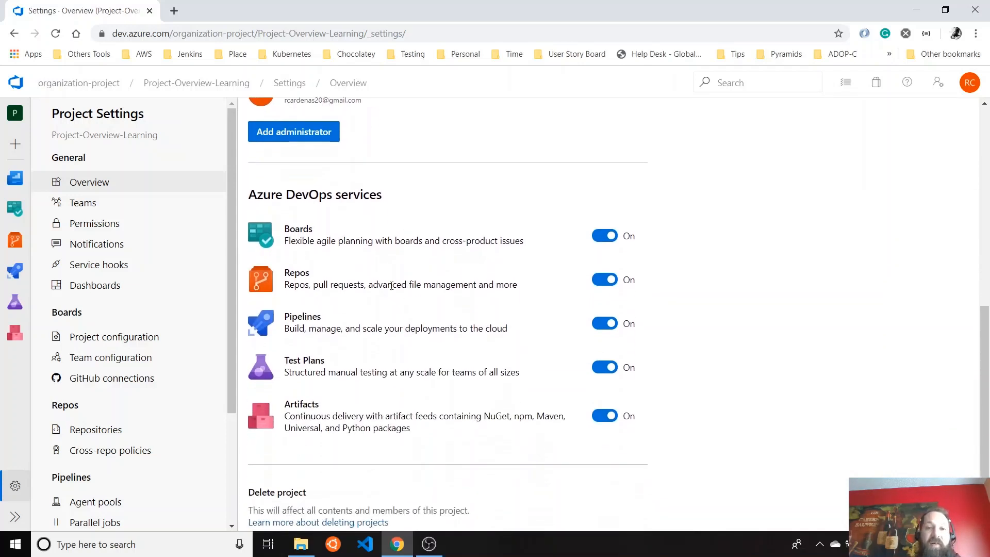
mouse_move(445, 398)
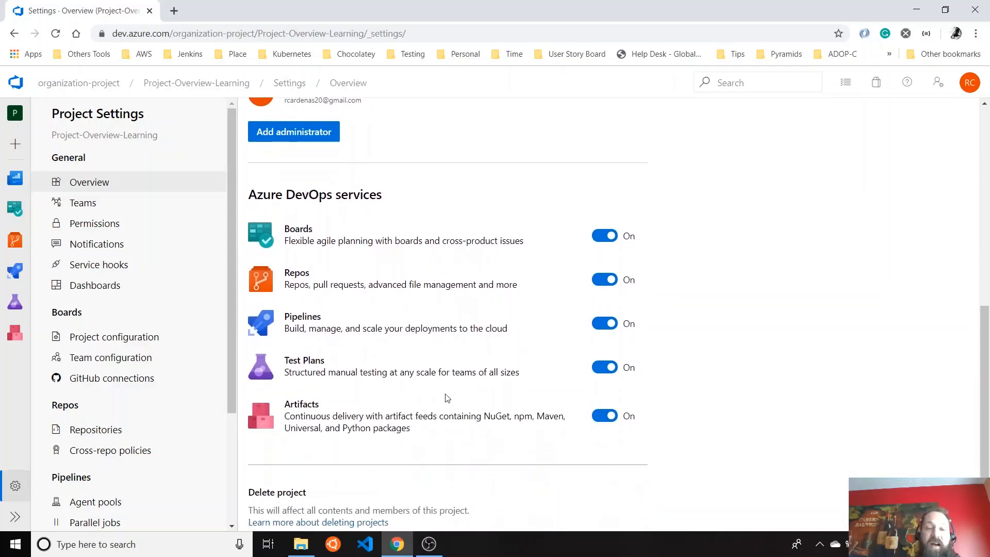
mouse_move(475, 297)
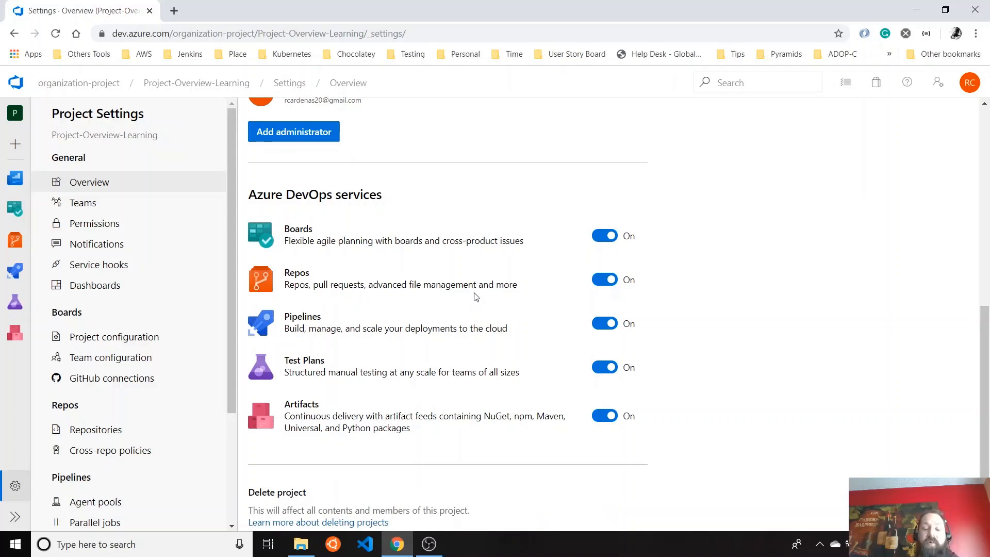
mouse_move(605, 415)
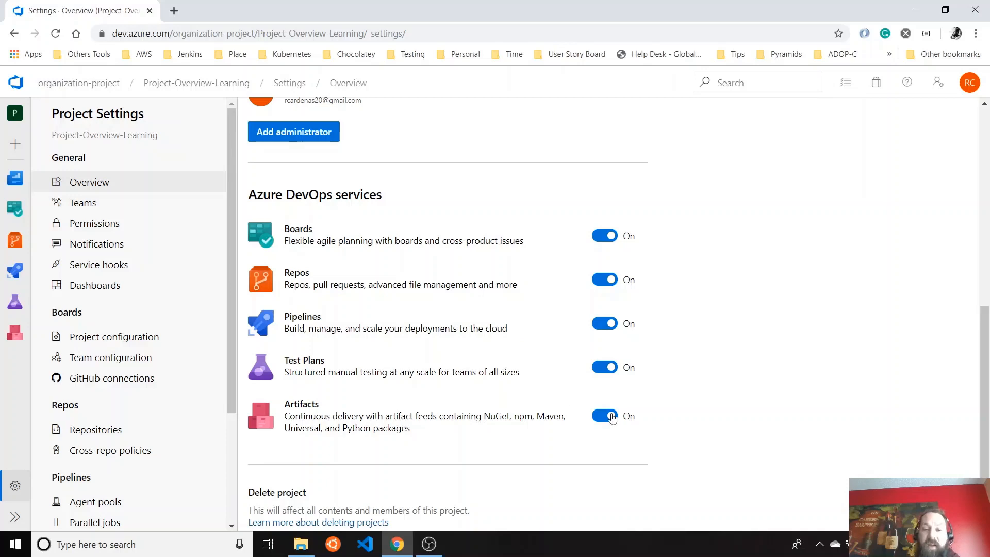
Step: Switch off Artifacts and Test Plans, confirming Remove Test Plans
click(603, 415)
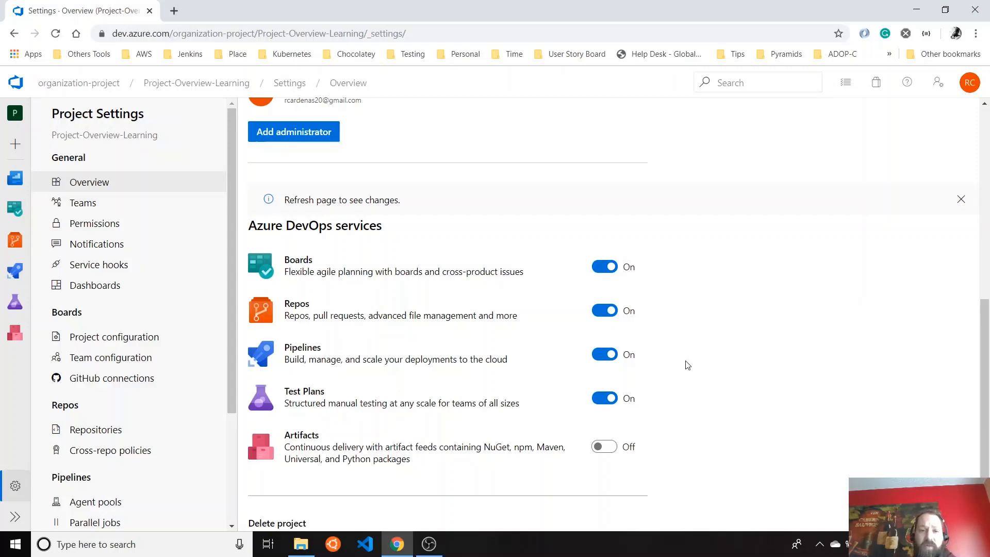
mouse_move(410, 448)
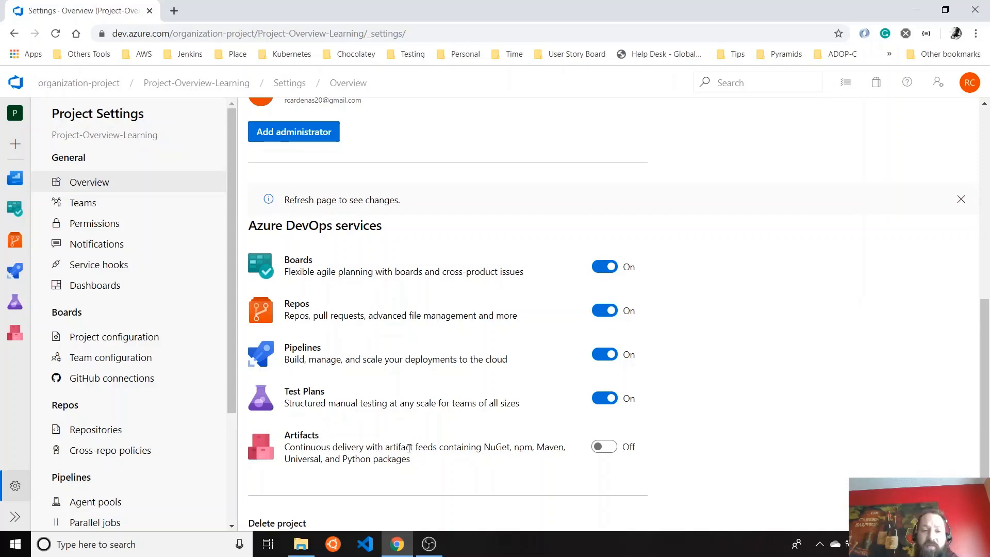
click(603, 398)
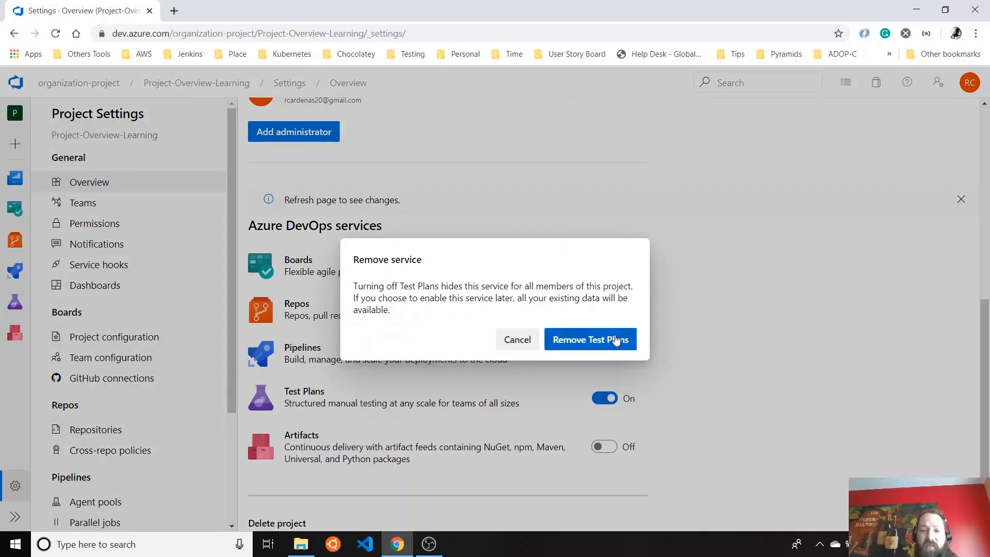
click(589, 339)
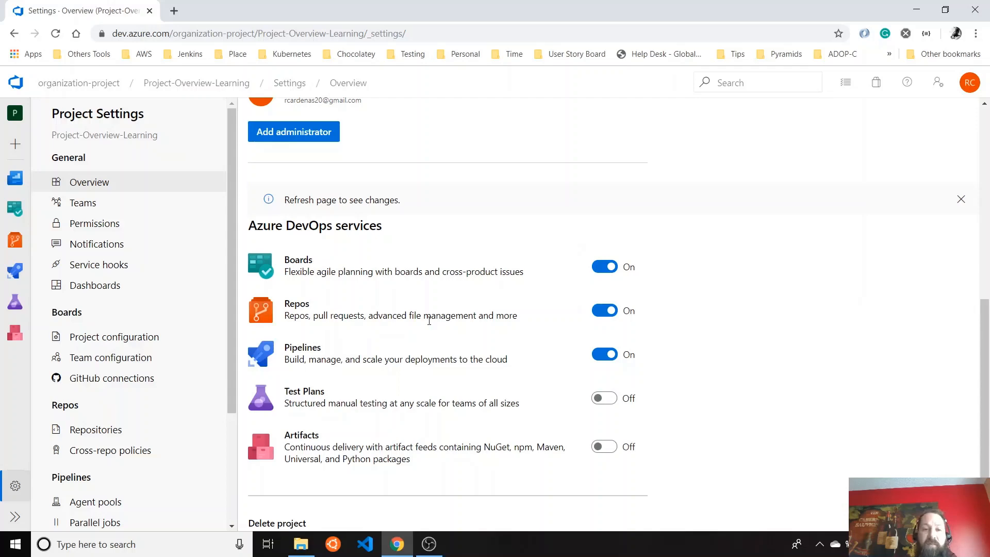
Step: Go back to Project-Overview-Learning's settings and scroll to the Azure DevOps services list
scroll(up, 3)
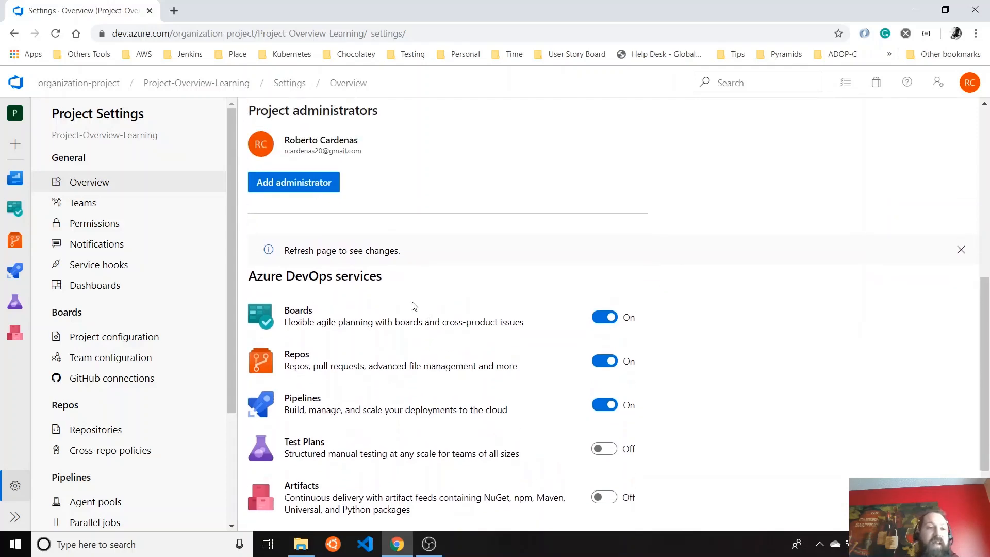
scroll(up, 3)
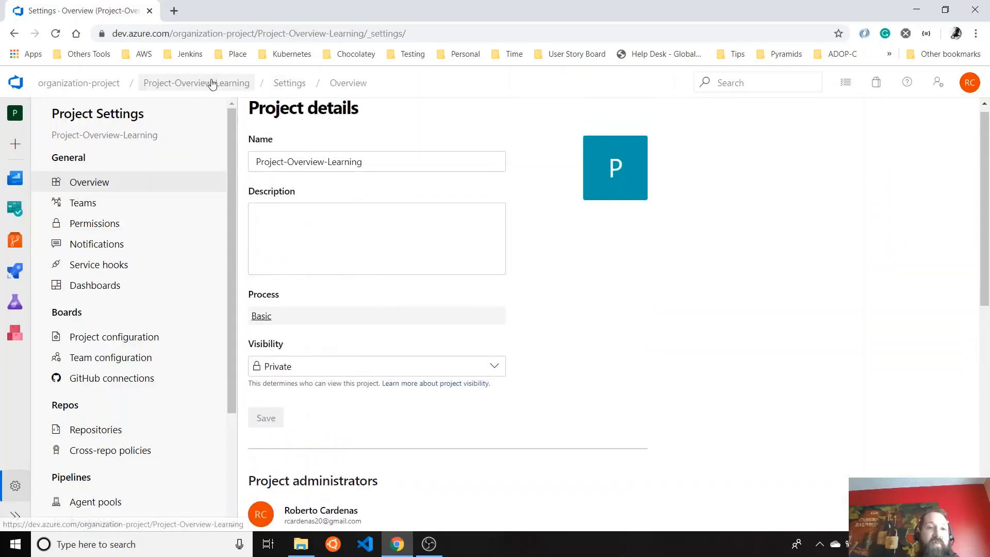
click(195, 83)
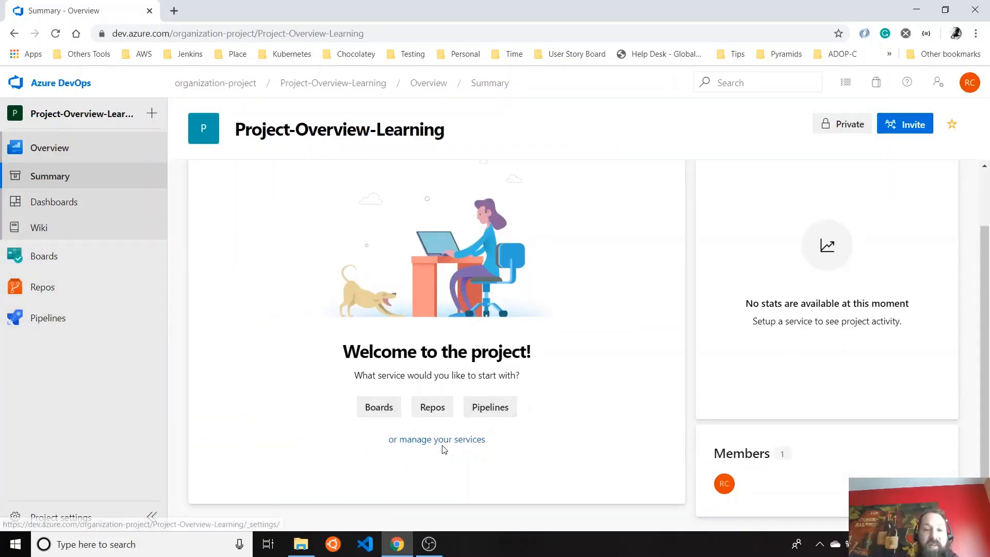
mouse_move(60, 516)
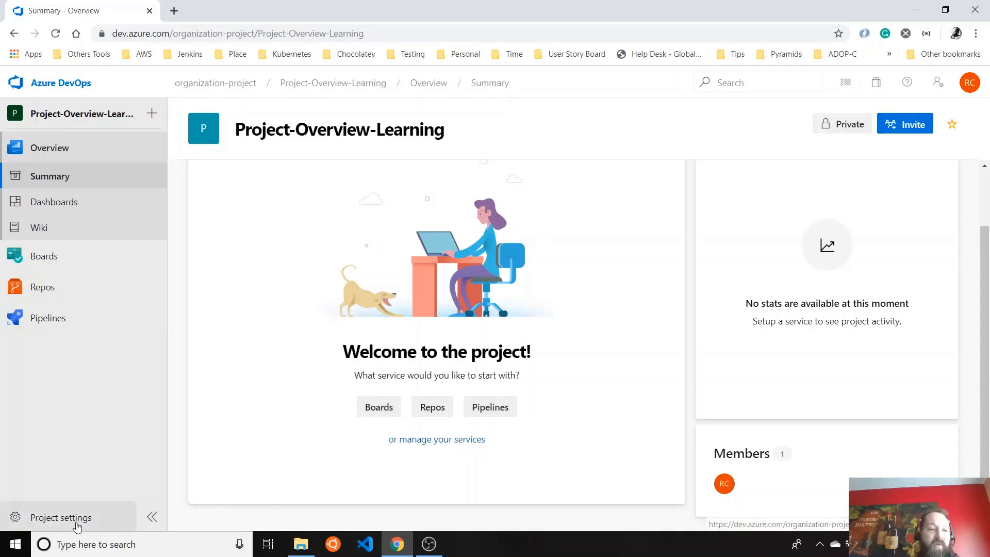
click(61, 517)
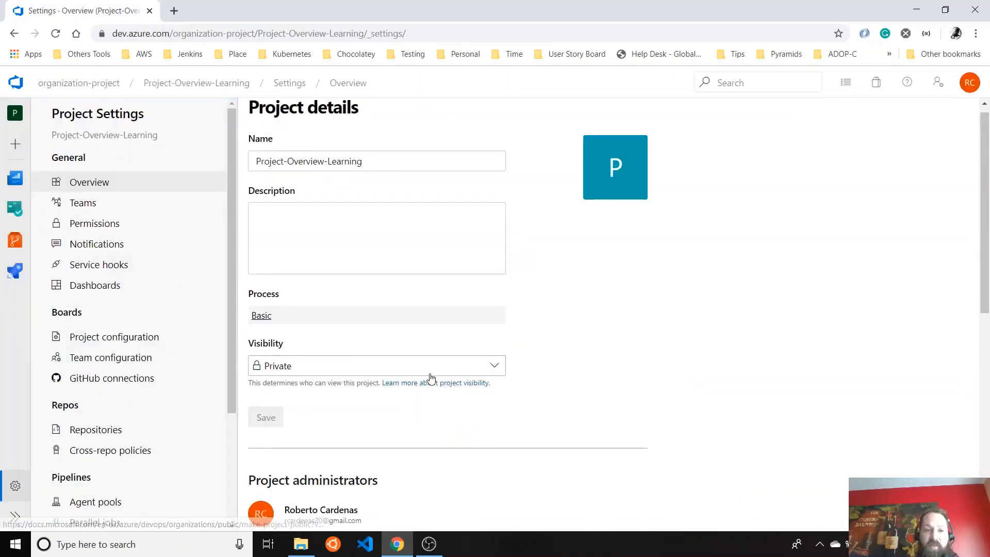
scroll(down, 3)
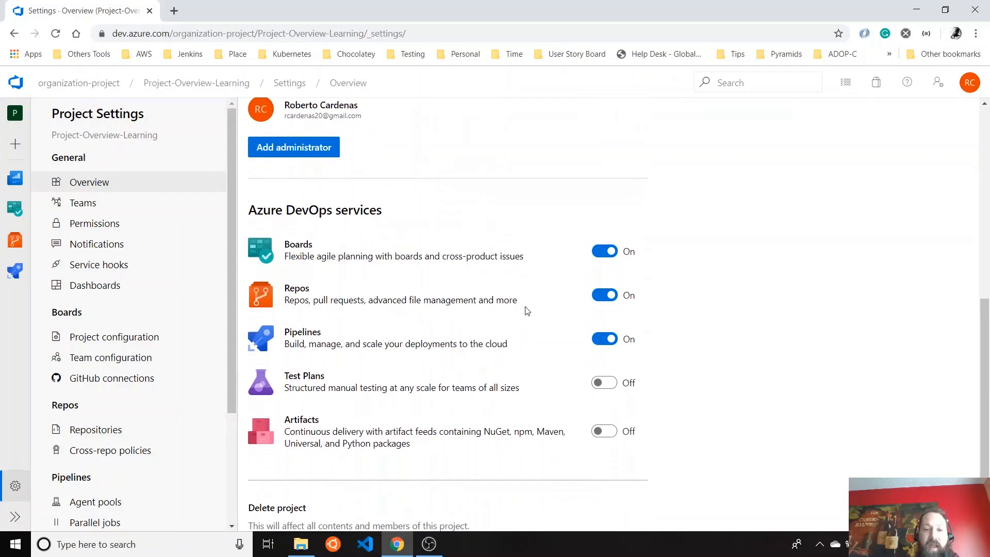
scroll(down, 3)
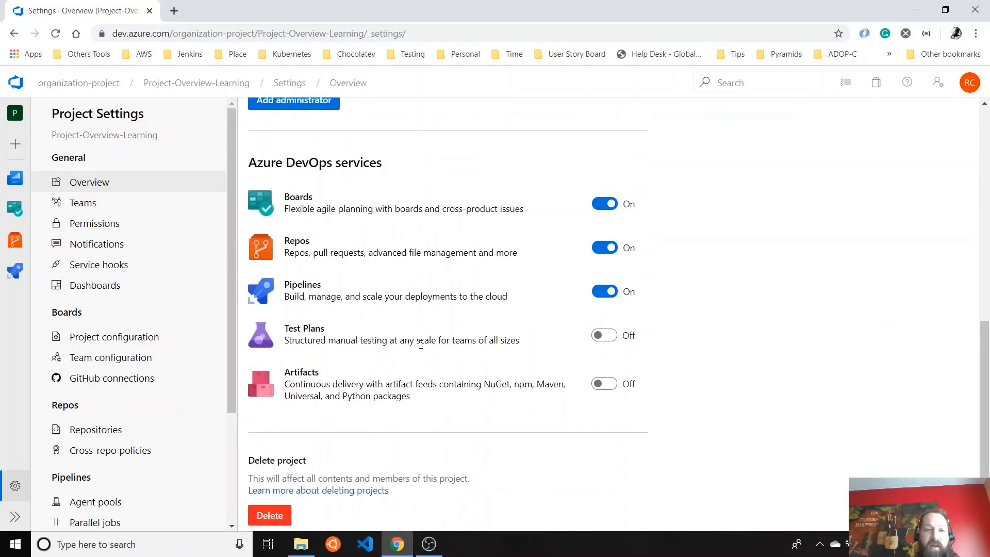
mouse_move(409, 245)
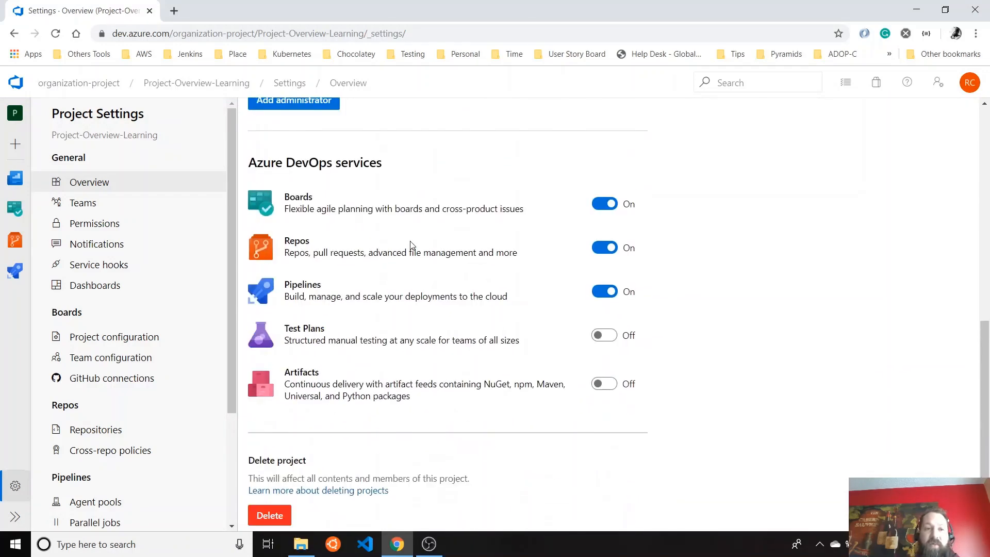
Step: Delete the project, confirming with the name Project-Overview-Learning
click(269, 515)
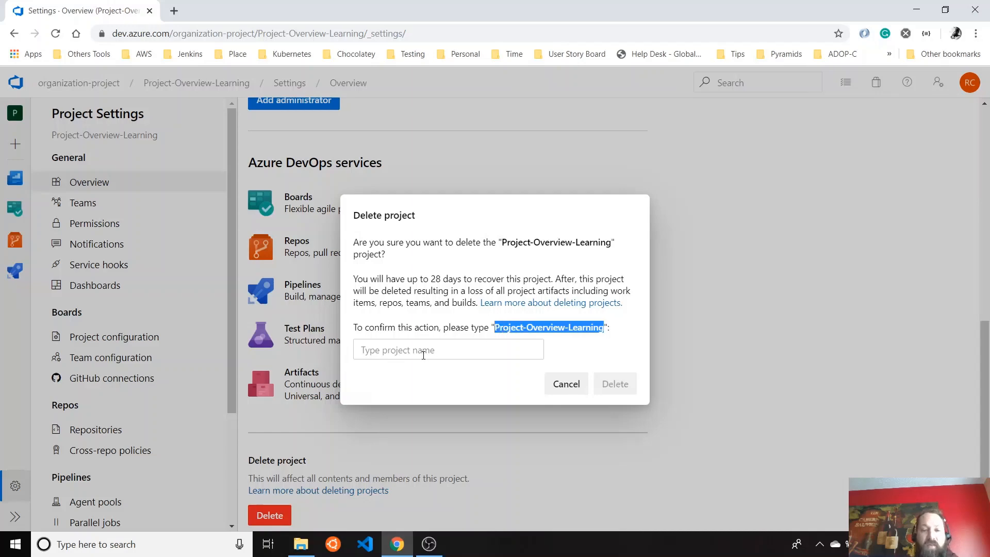
text(Project-Overview-Learning)
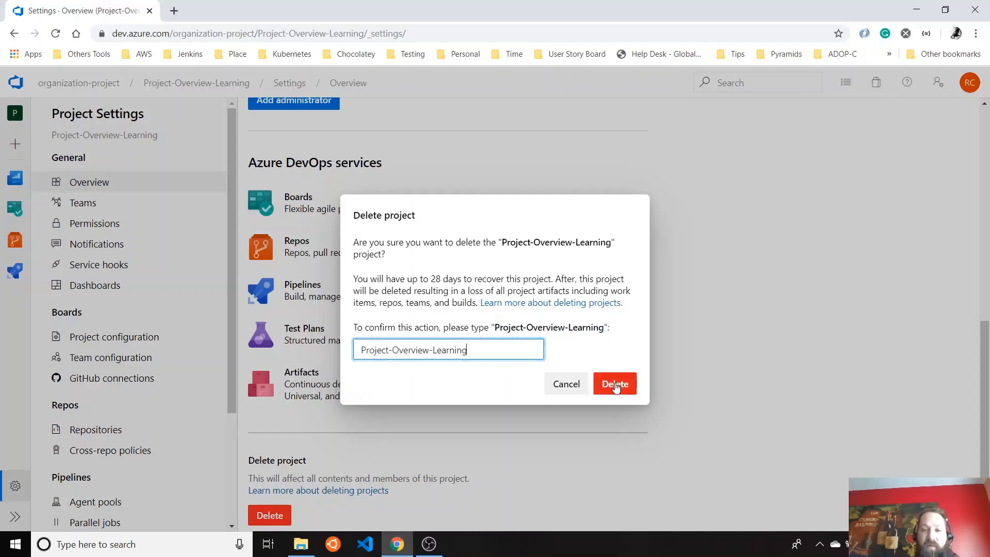
click(614, 383)
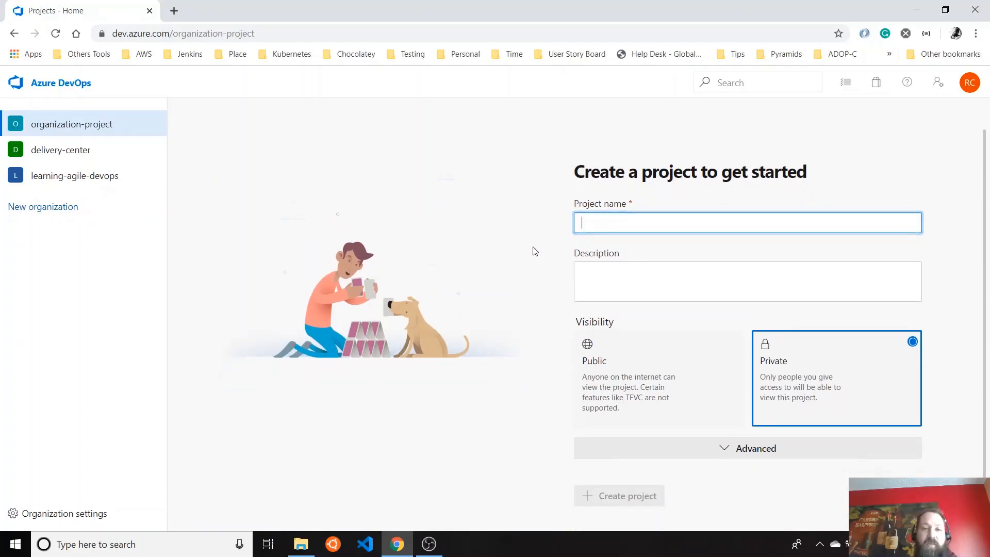
mouse_move(144, 486)
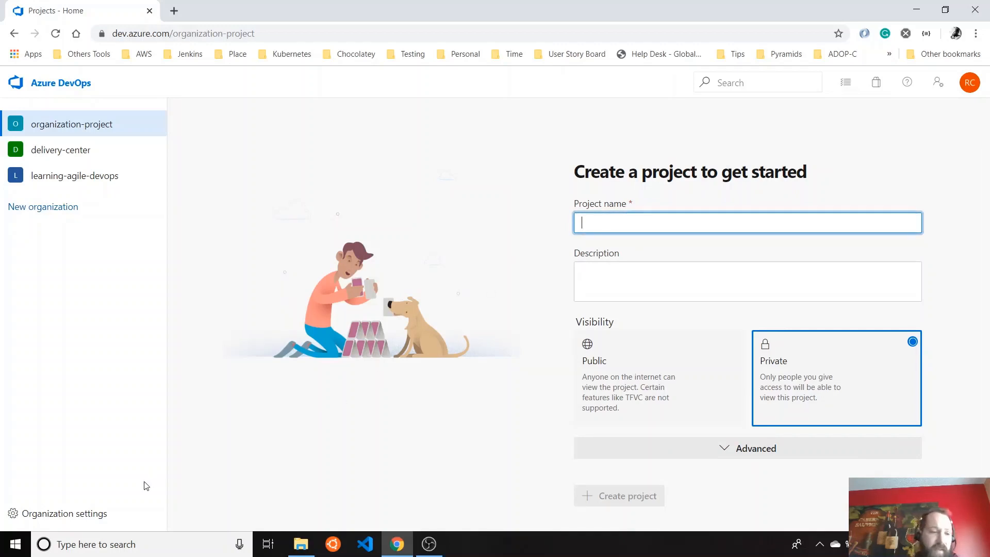
Step: In Organization settings' recently deleted projects, select Project-Overview-Learning to restore it
click(65, 513)
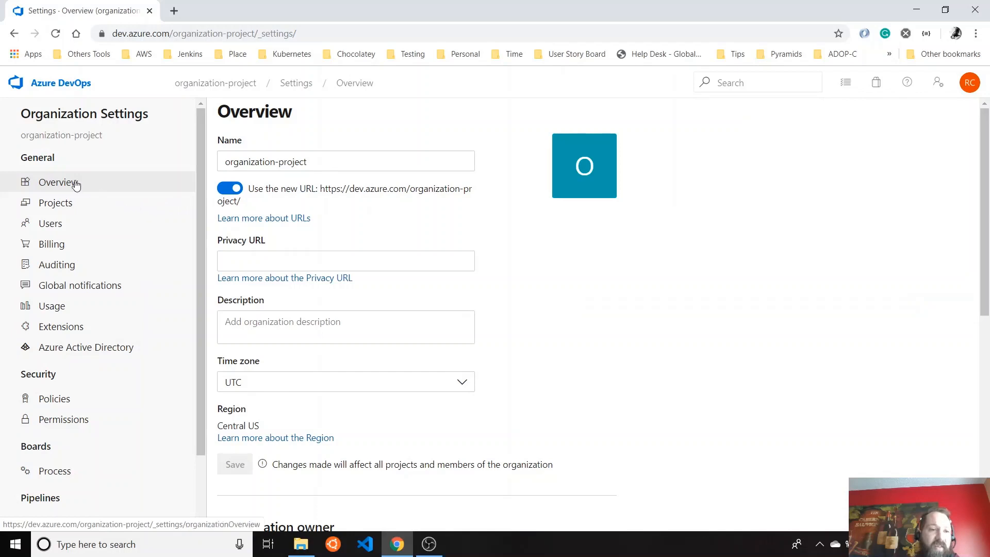
scroll(down, 3)
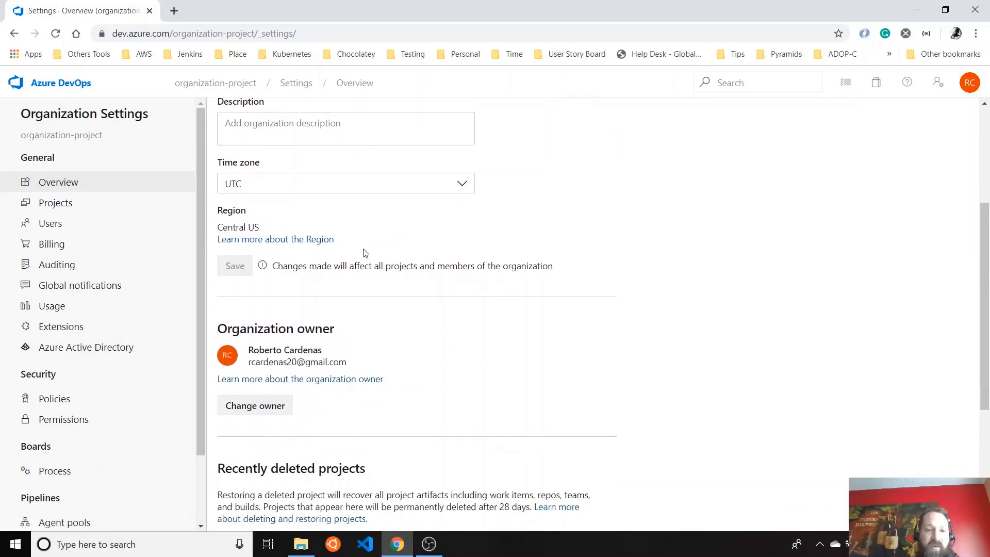
scroll(down, 3)
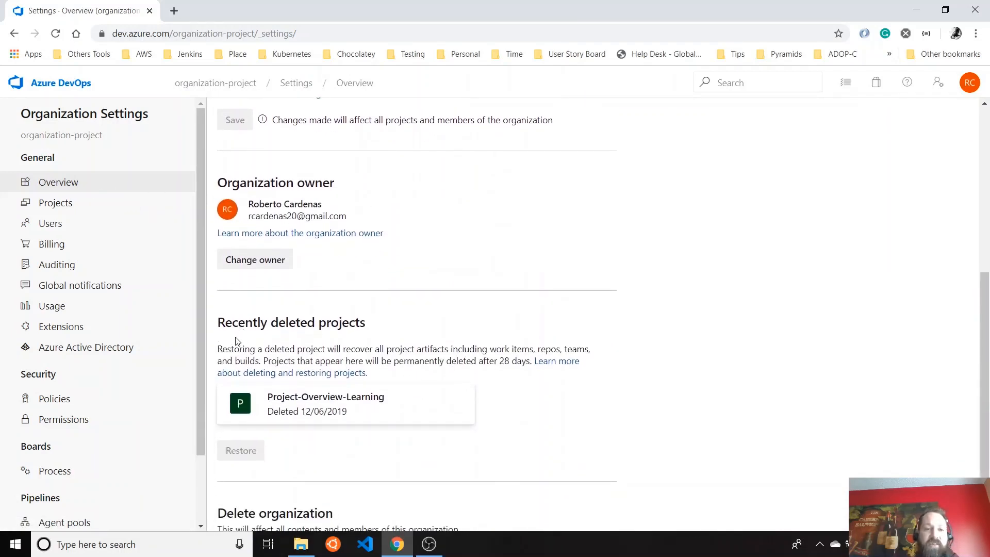
mouse_move(359, 323)
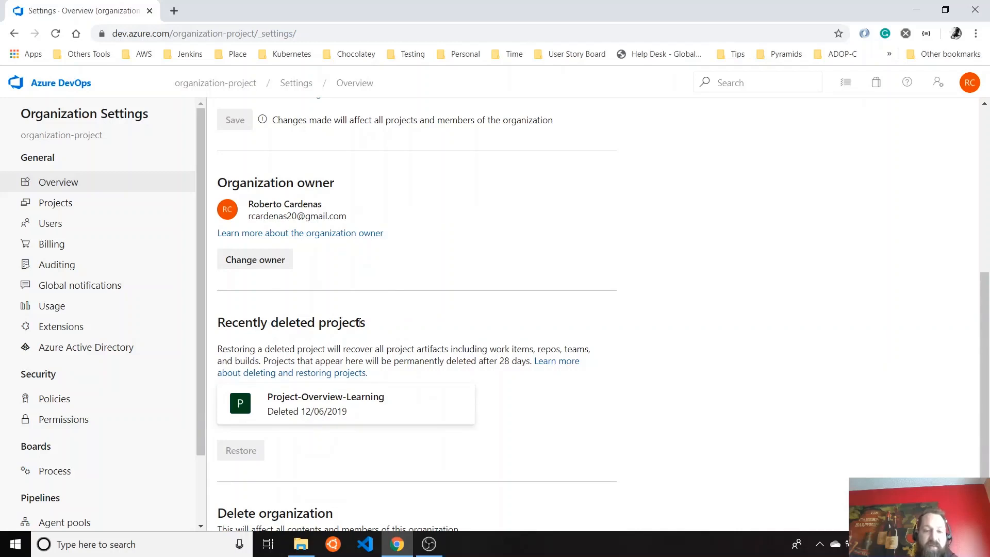
click(345, 404)
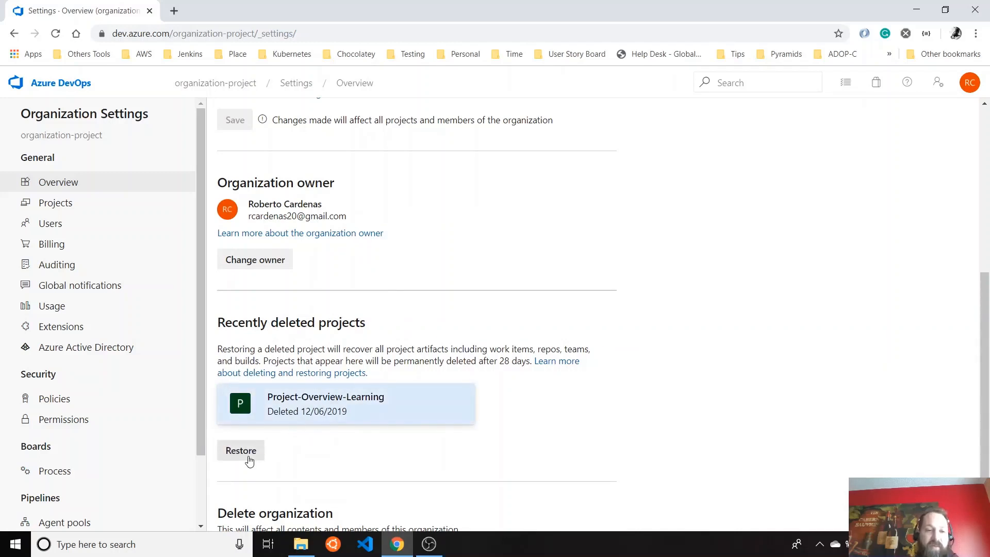
scroll(up, 3)
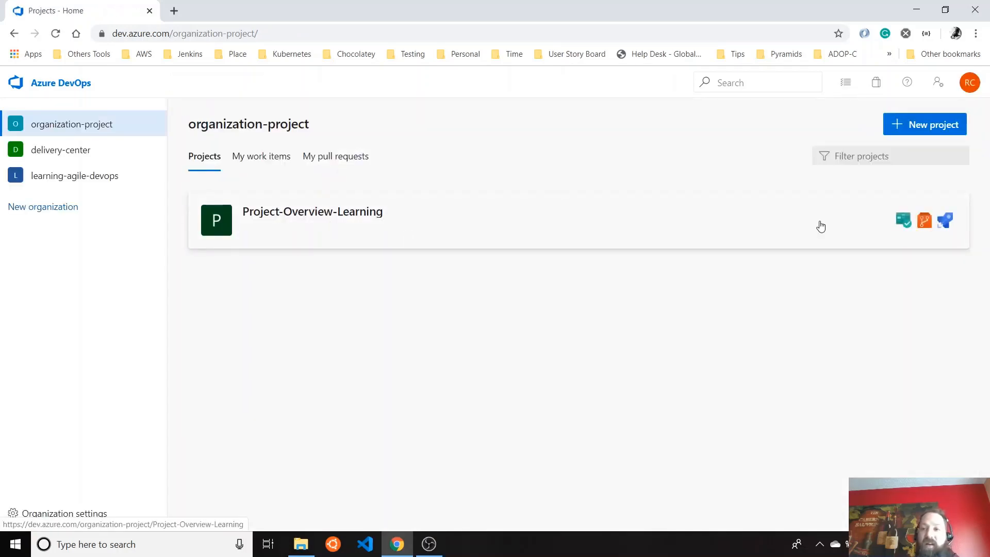
mouse_move(495, 218)
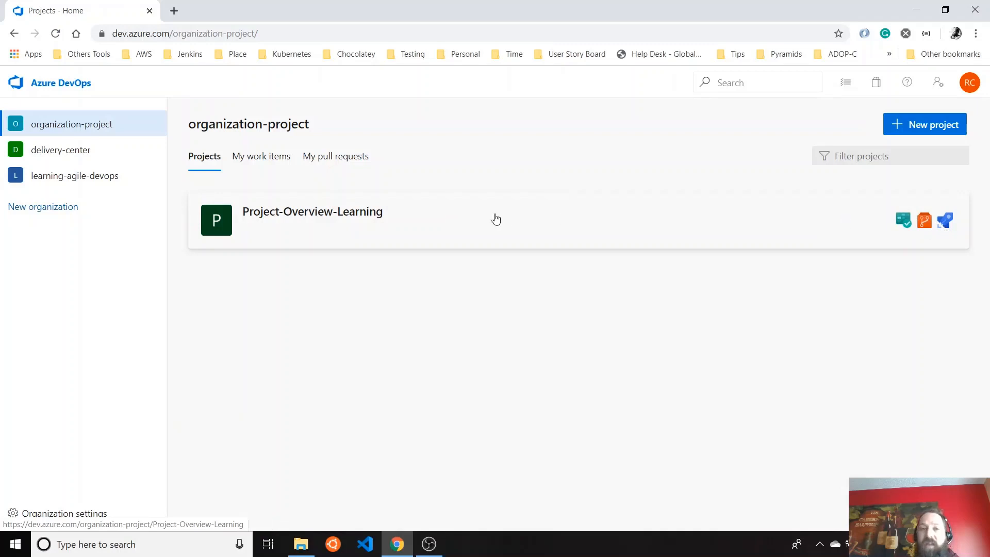
Step: Enter the restored Project-Overview-Learning project and view its settings (Basic process, Private visibility)
click(311, 211)
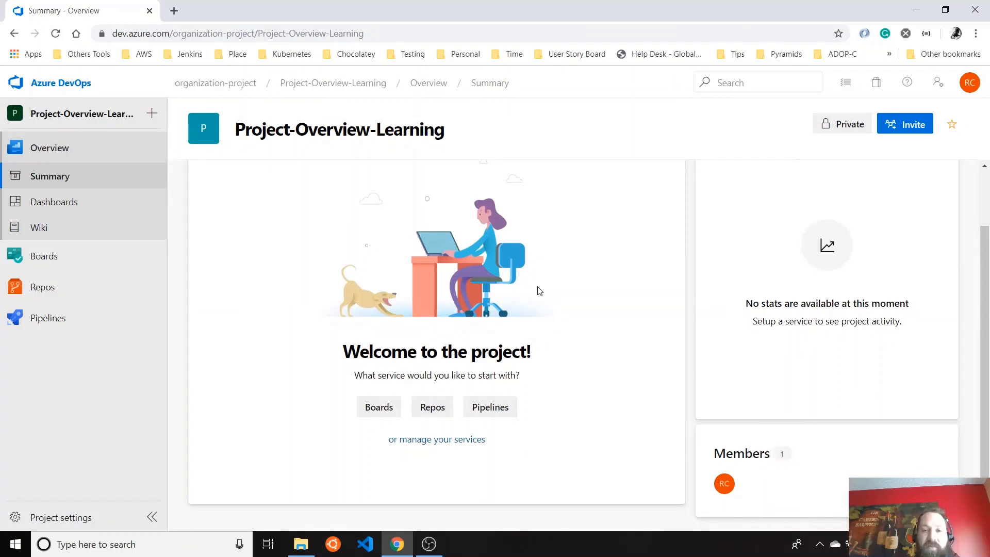
scroll(up, 3)
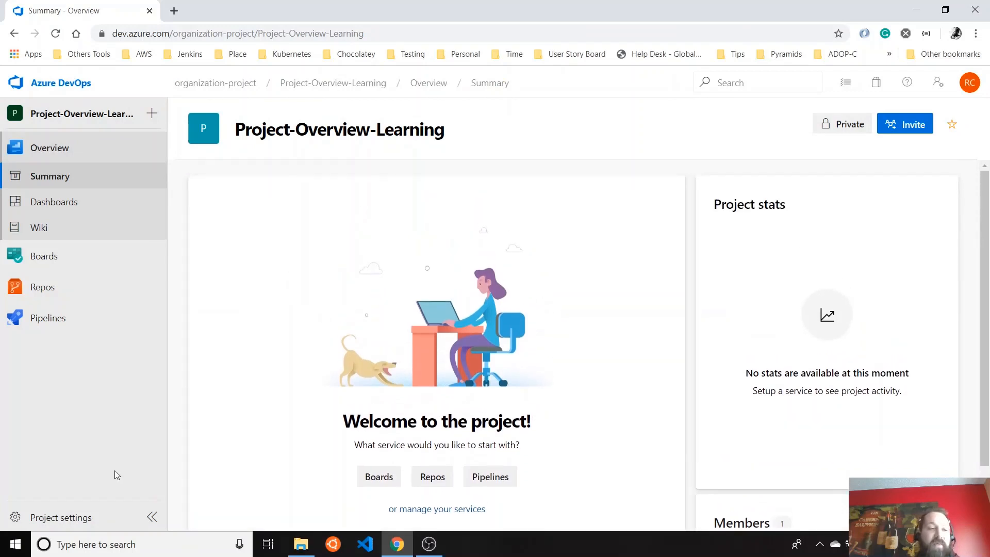
click(61, 516)
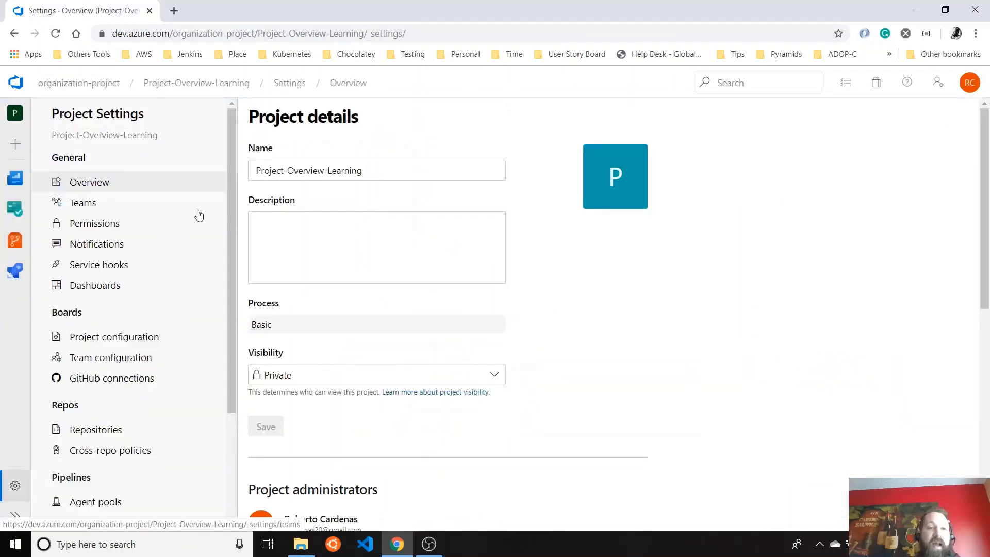
mouse_move(130, 209)
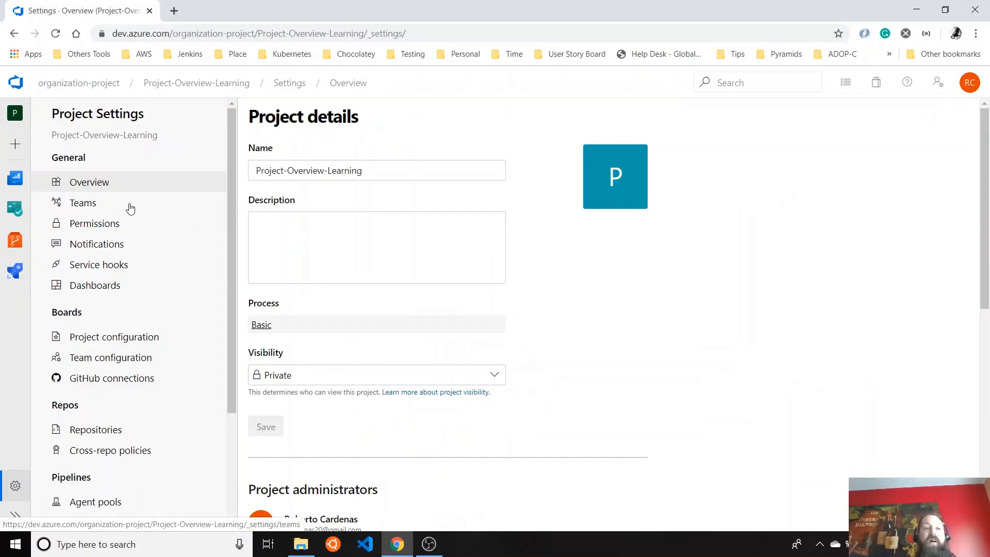
mouse_move(170, 199)
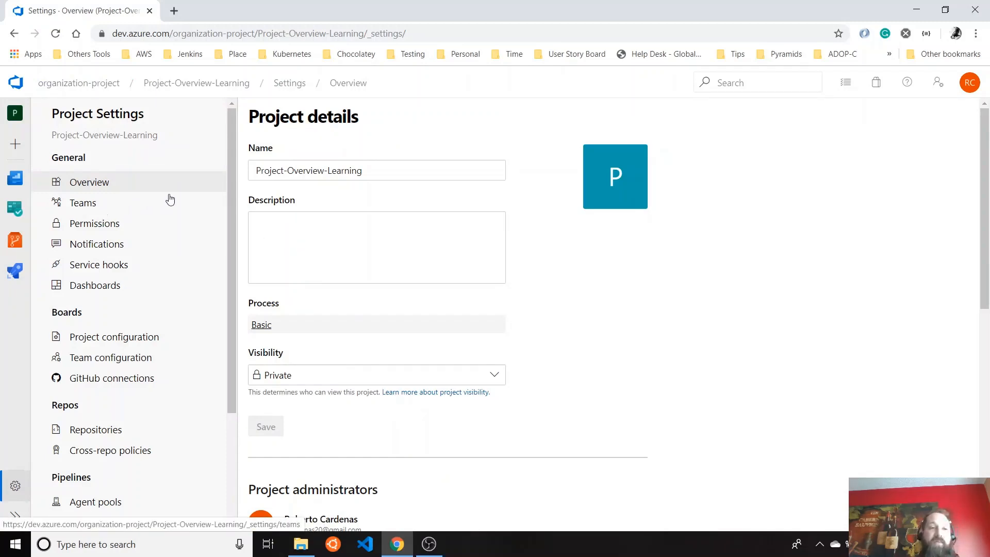
mouse_move(597, 286)
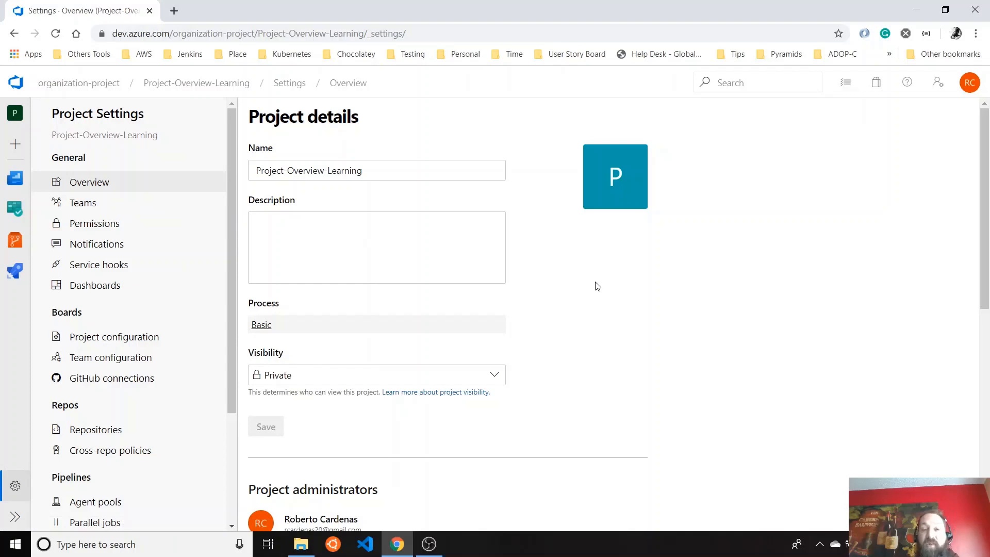
mouse_move(669, 271)
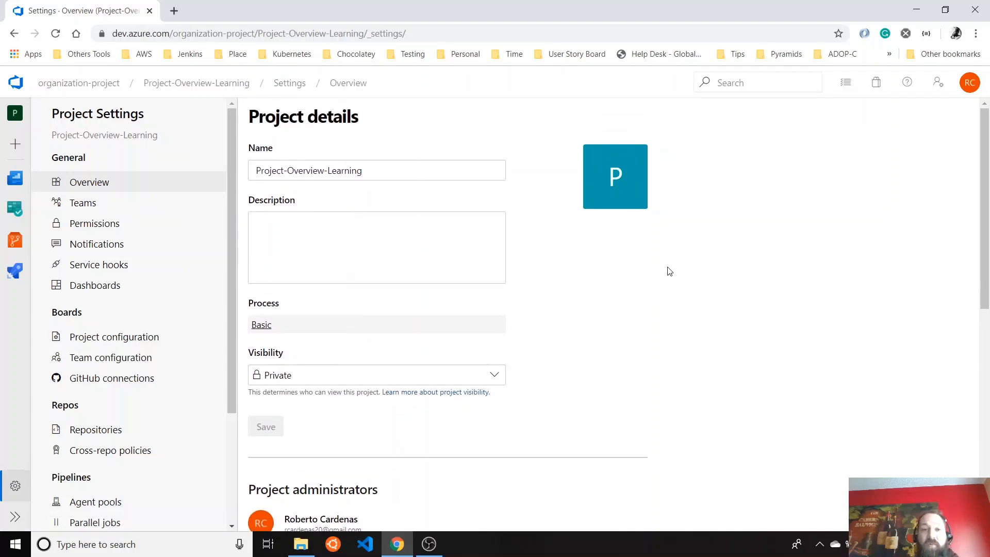
mouse_move(712, 266)
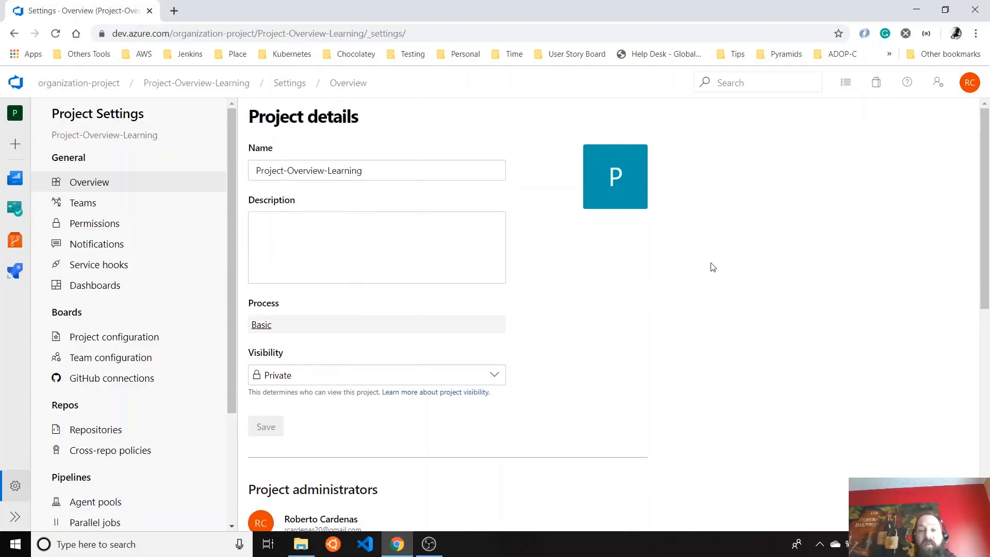